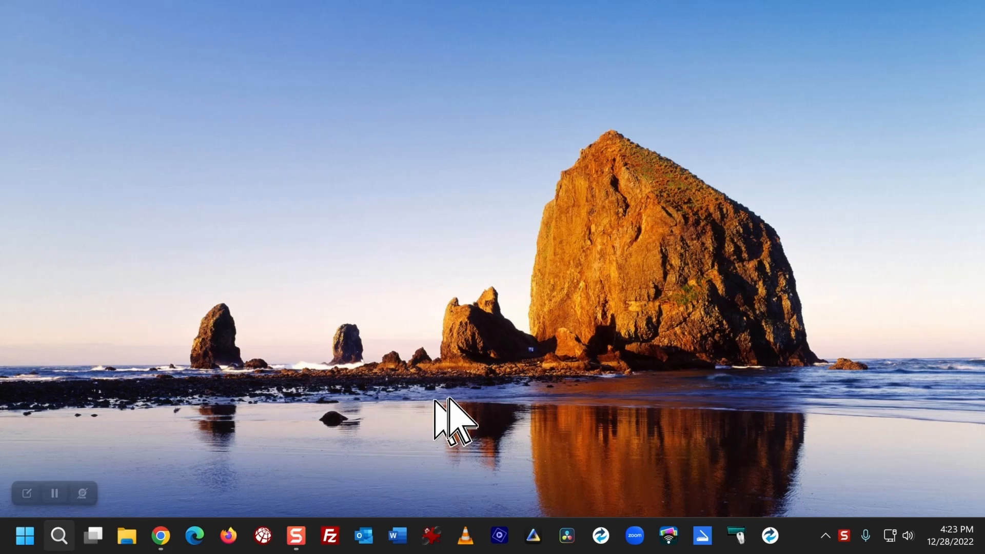
pyautogui.moveTo(523, 430)
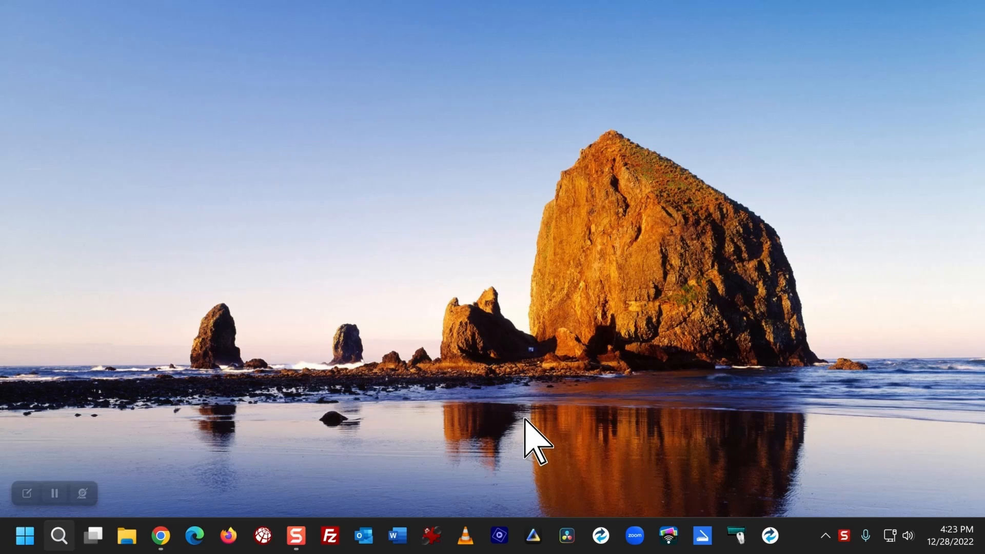
pyautogui.moveTo(556, 465)
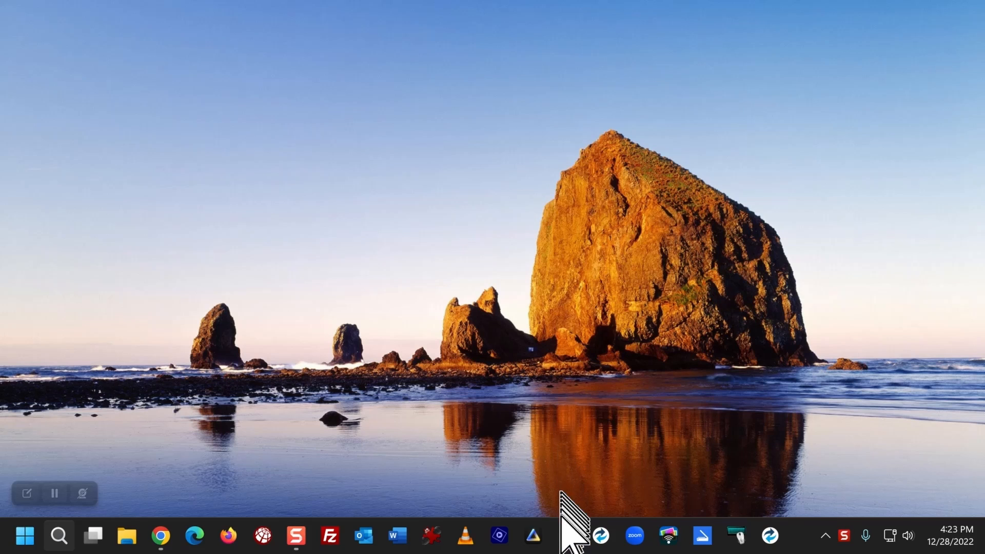
pyautogui.moveTo(562, 548)
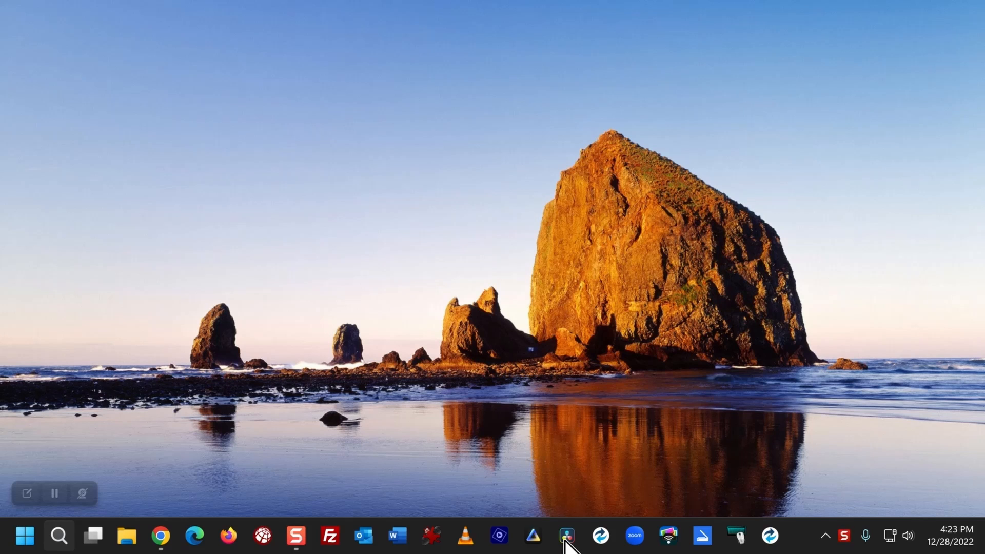
# Launch DaVinci Resolve and open Untitled Project from the Project Manager
pyautogui.click(565, 545)
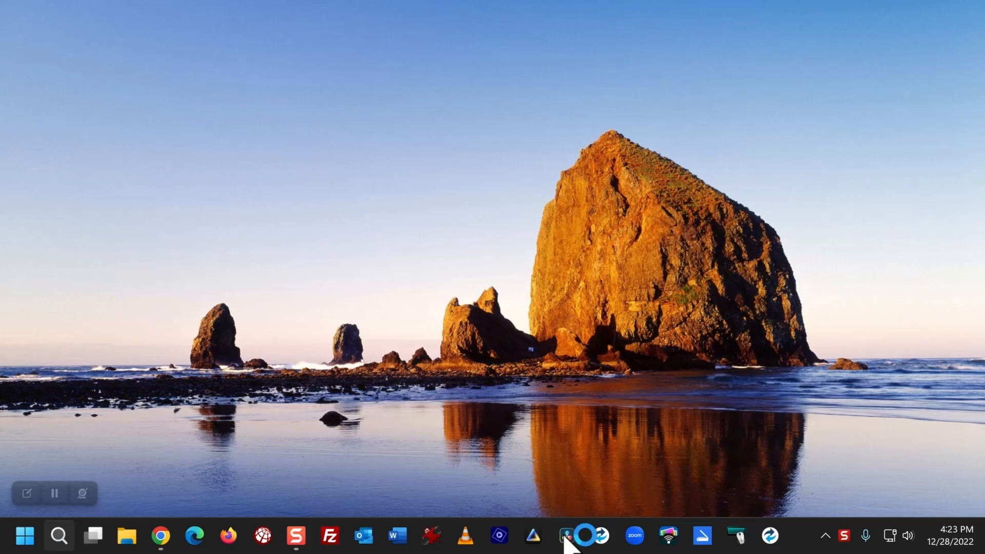
pyautogui.click(571, 547)
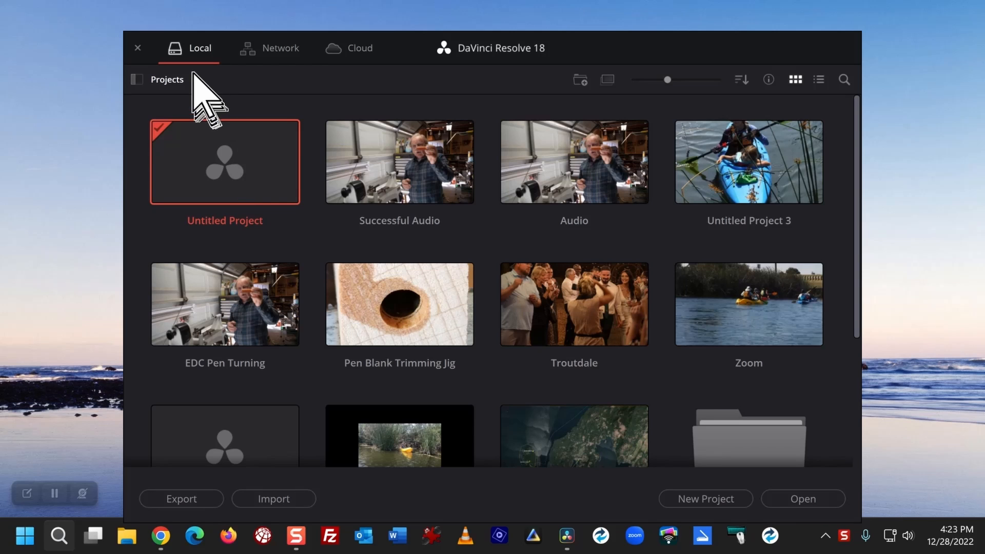
pyautogui.click(137, 47)
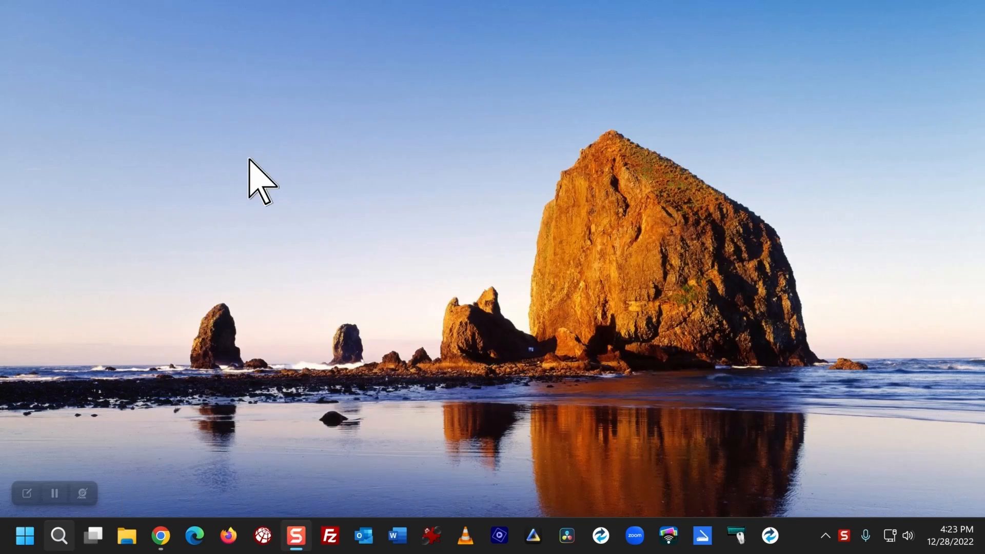
pyautogui.click(567, 535)
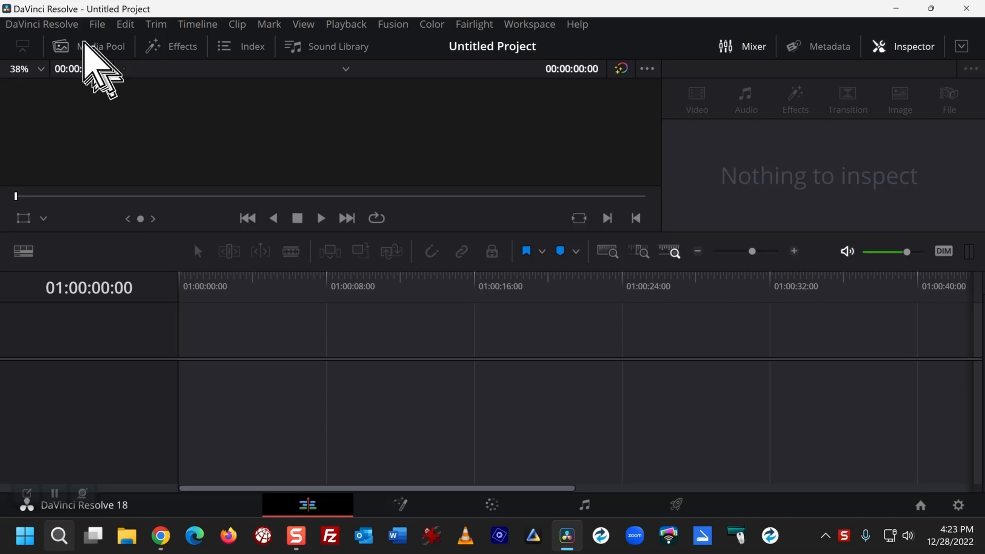
pyautogui.moveTo(102, 33)
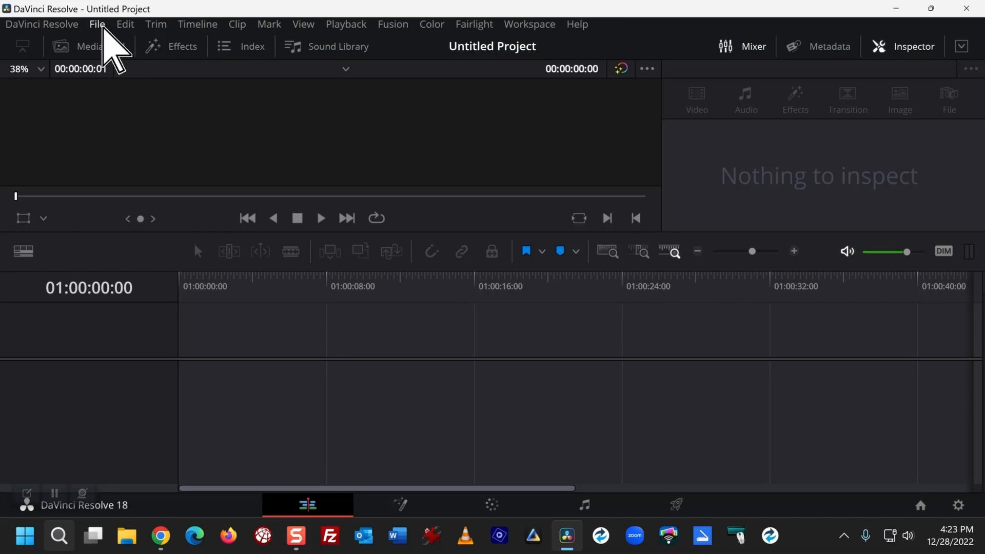
# Import C0042.MP4 via File > Import > Media and change the project frame rate to match it
pyautogui.click(99, 24)
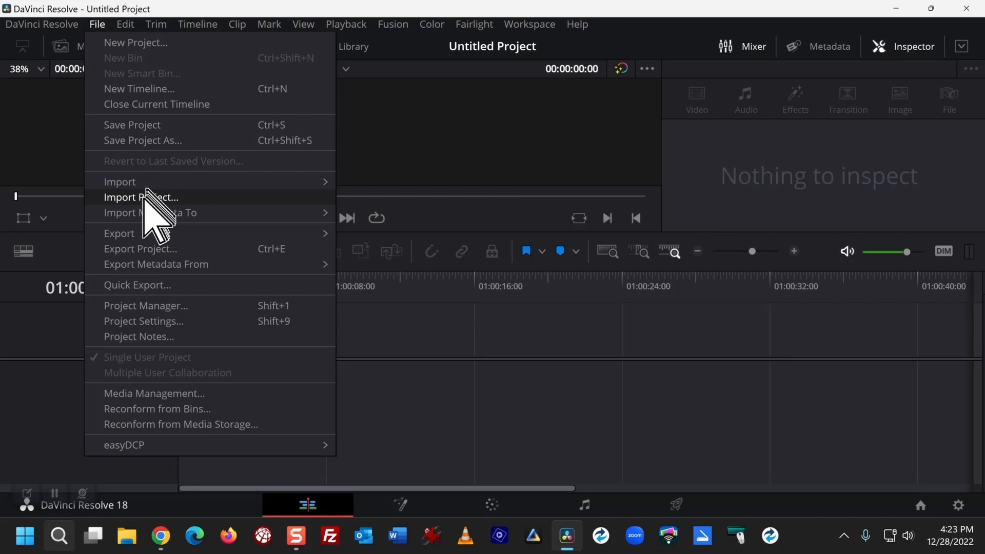
pyautogui.moveTo(119, 181)
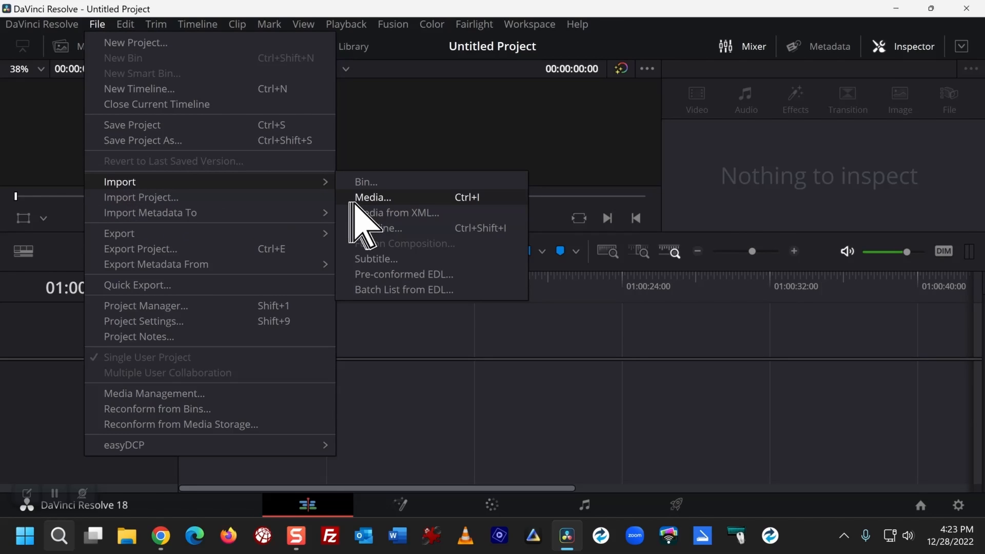
pyautogui.click(373, 197)
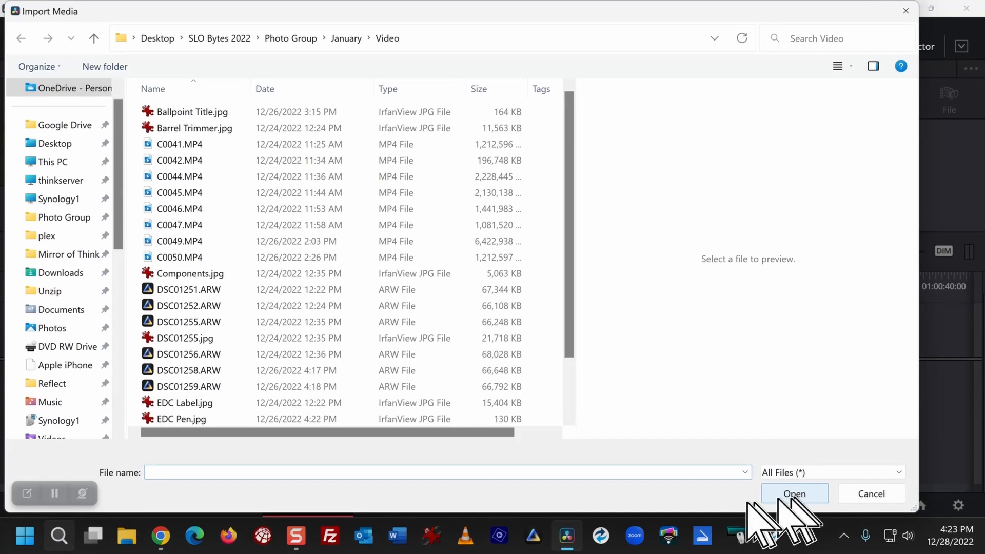
pyautogui.click(180, 193)
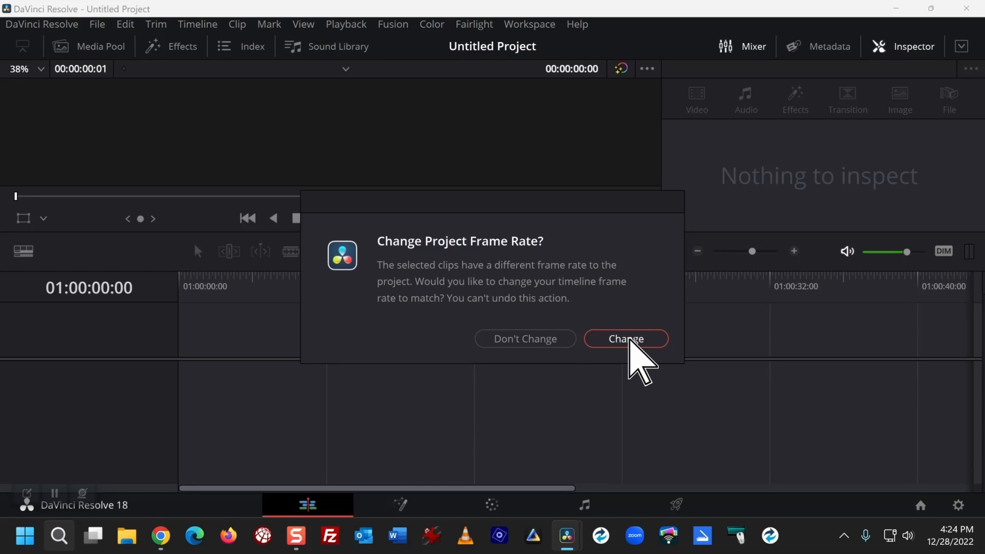
pyautogui.click(626, 338)
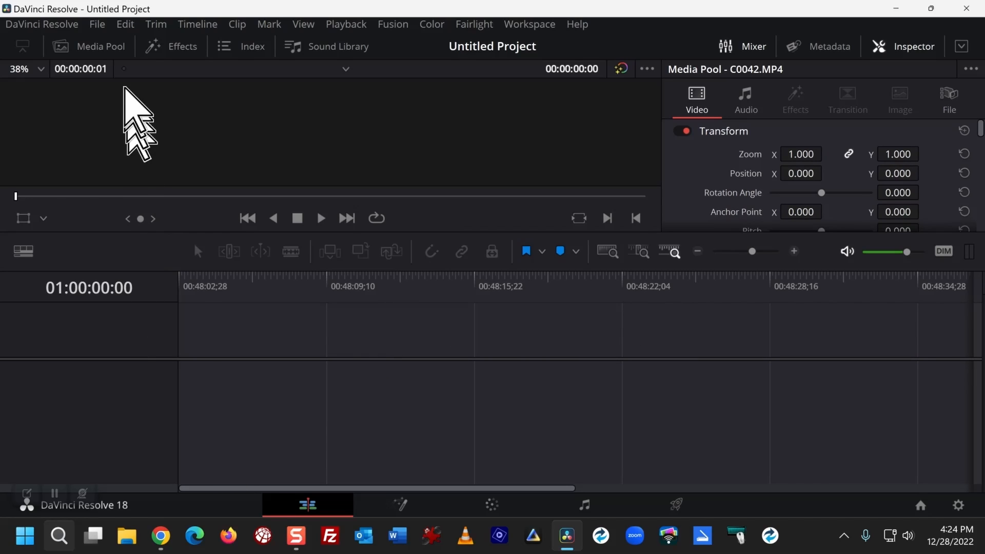
# Drag C0042.MP4 from the Media Pool to the timeline start, then hide the Media Pool
pyautogui.click(101, 46)
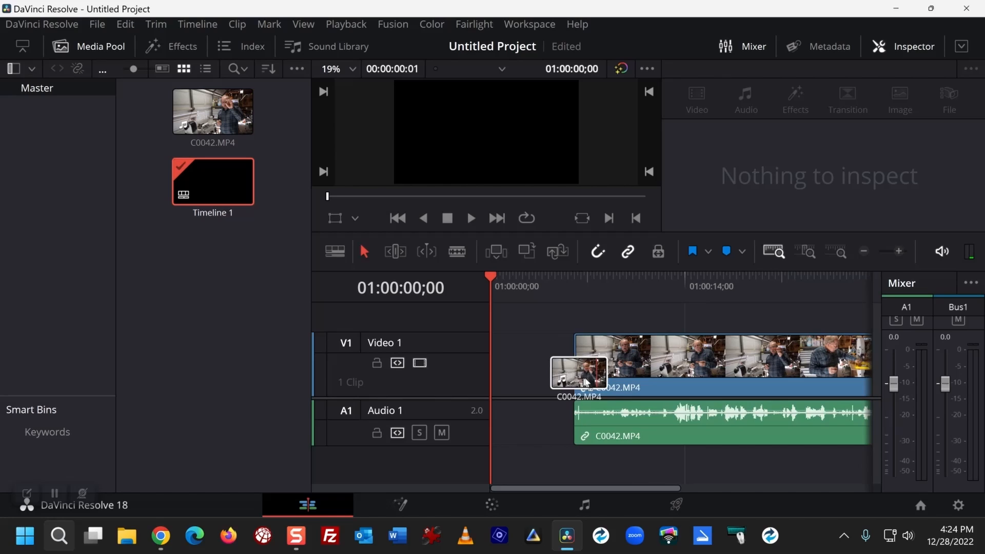
pyautogui.moveTo(578, 371); pyautogui.dragTo(696, 371)
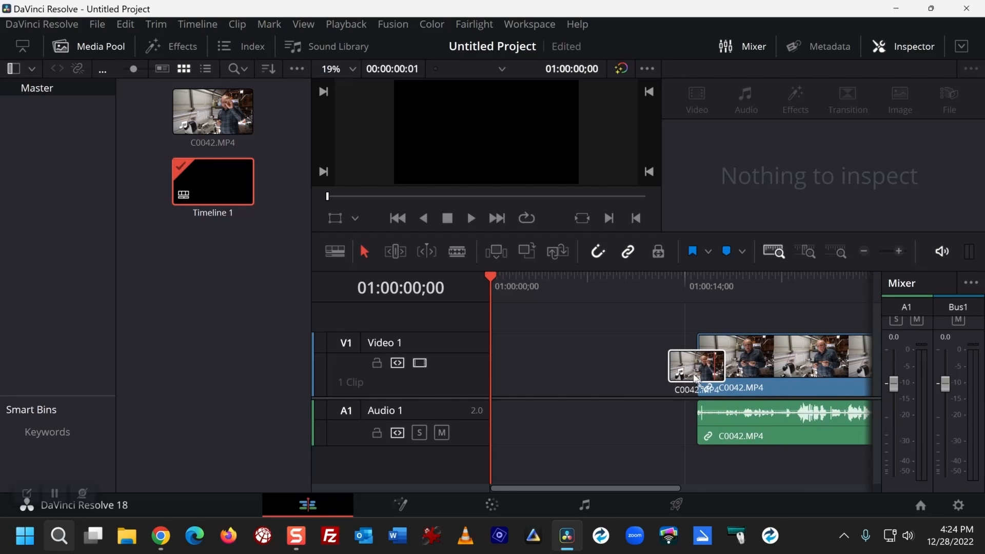
pyautogui.moveTo(696, 364); pyautogui.dragTo(591, 380)
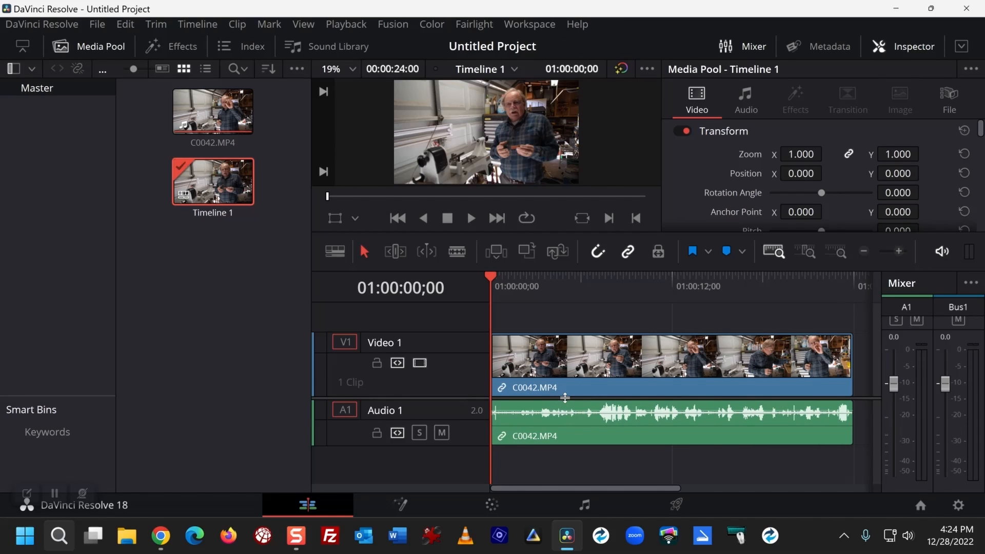
pyautogui.click(550, 419)
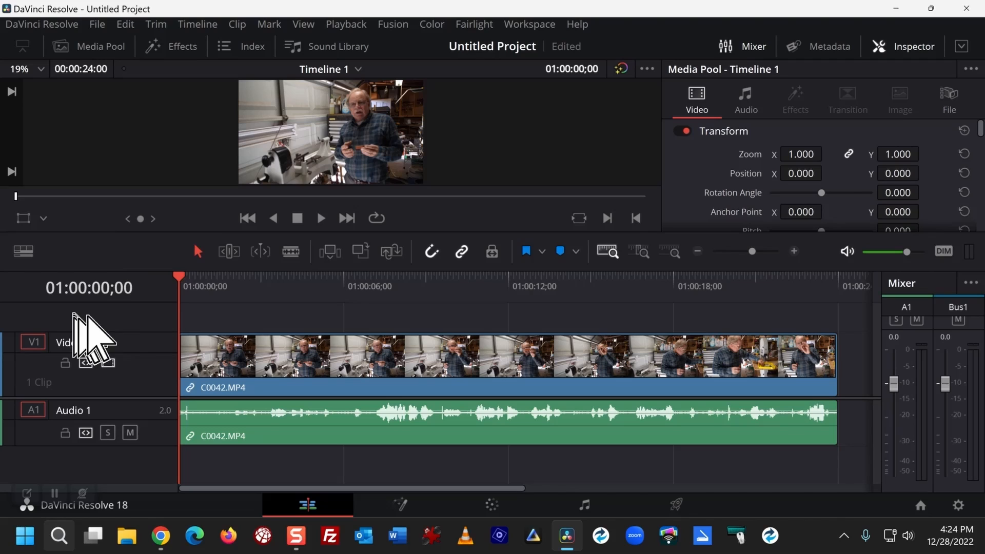
pyautogui.moveTo(309, 339)
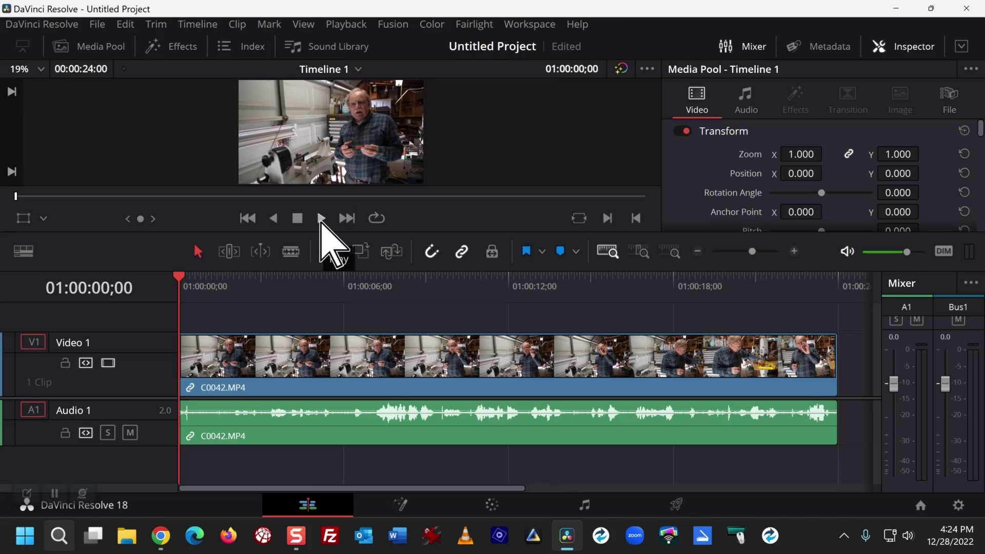
# Play C0042.MP4 briefly on Timeline 1 and stop with the playhead back at the start
pyautogui.click(321, 217)
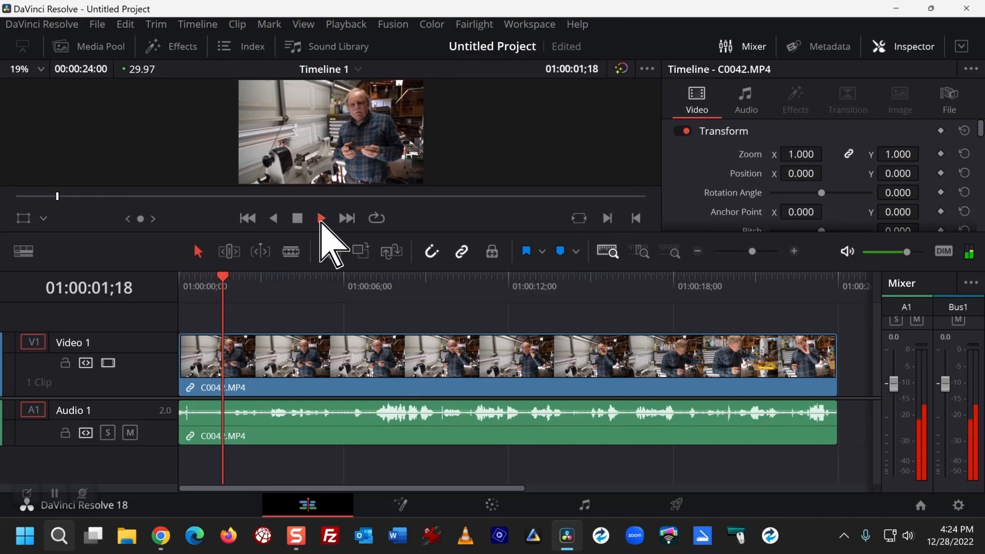
pyautogui.click(321, 219)
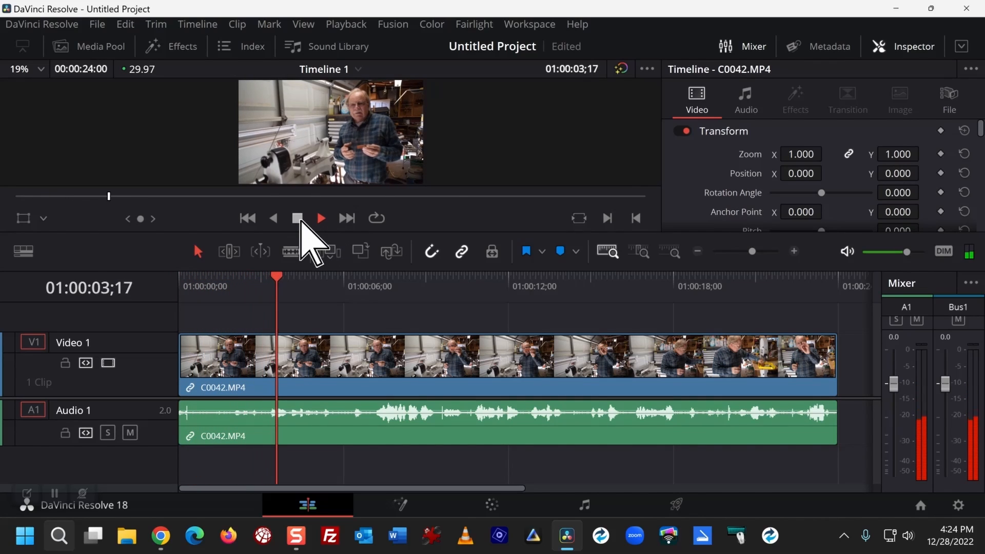
pyautogui.click(320, 218)
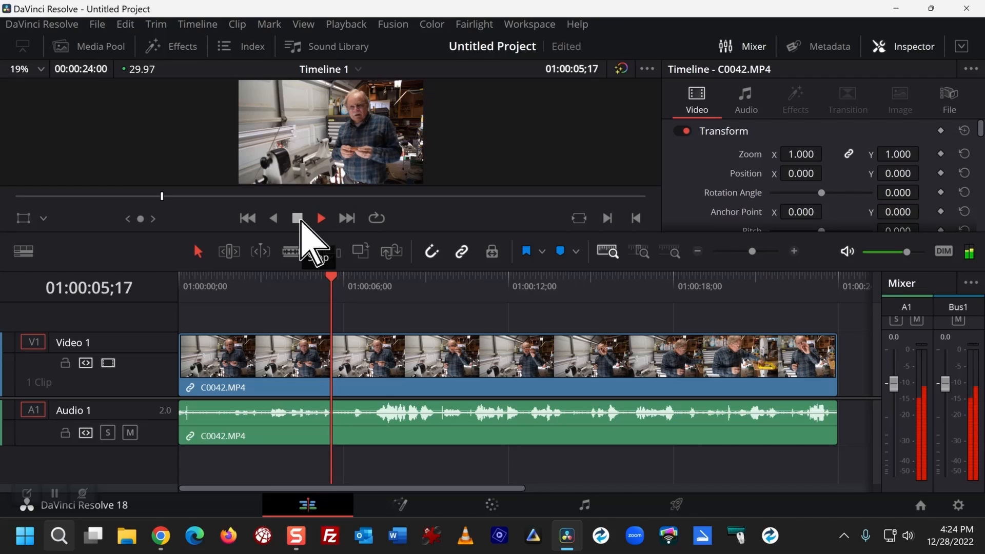
pyautogui.click(320, 218)
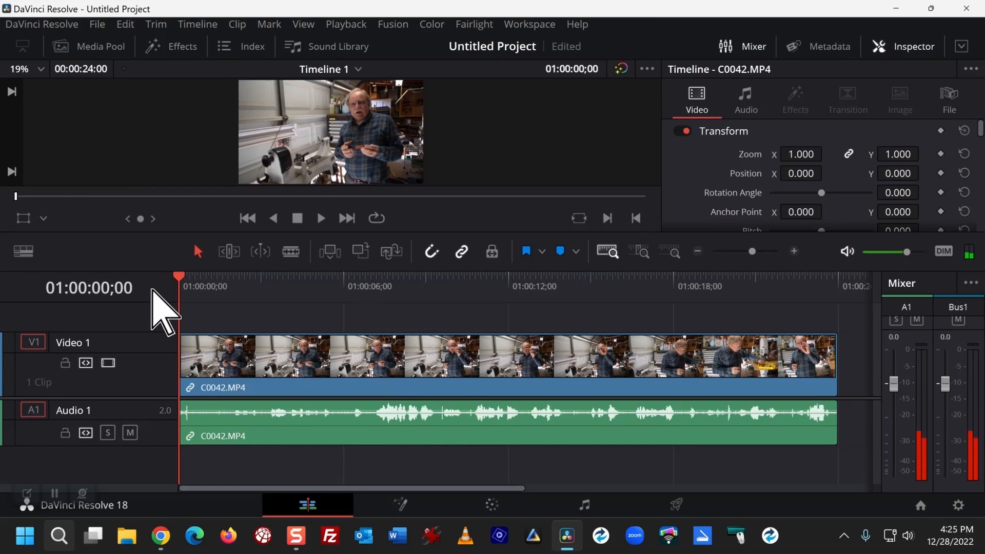
pyautogui.moveTo(51, 431)
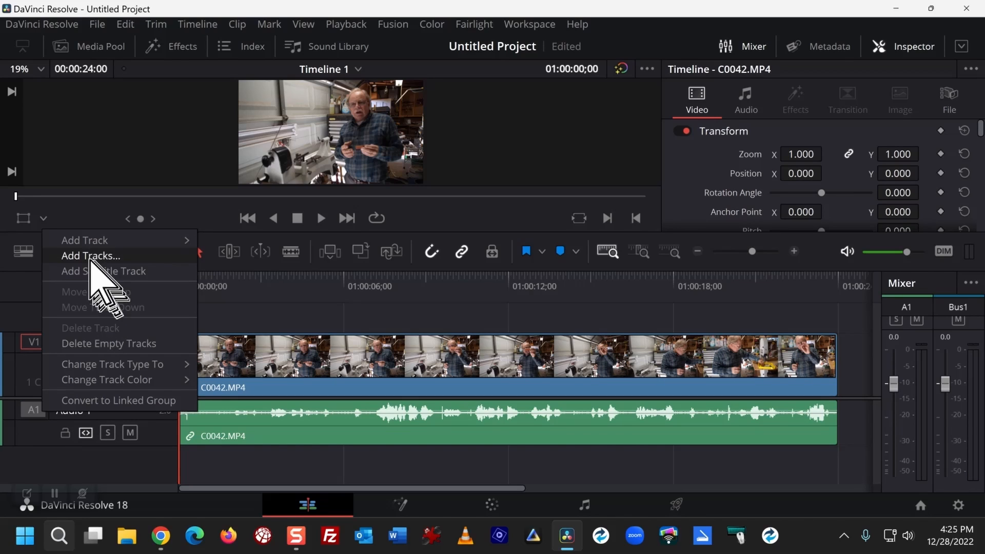
pyautogui.moveTo(84, 240)
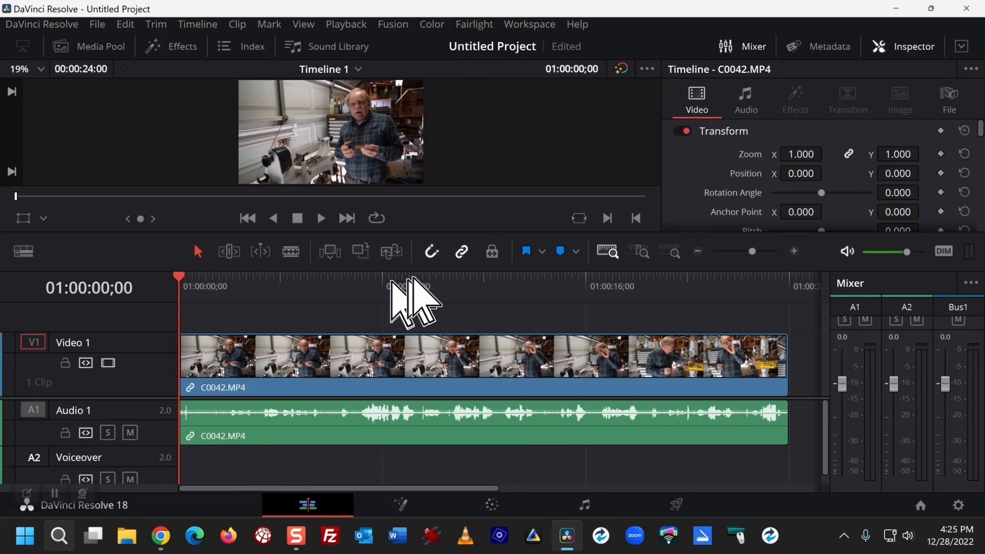
pyautogui.moveTo(484, 43)
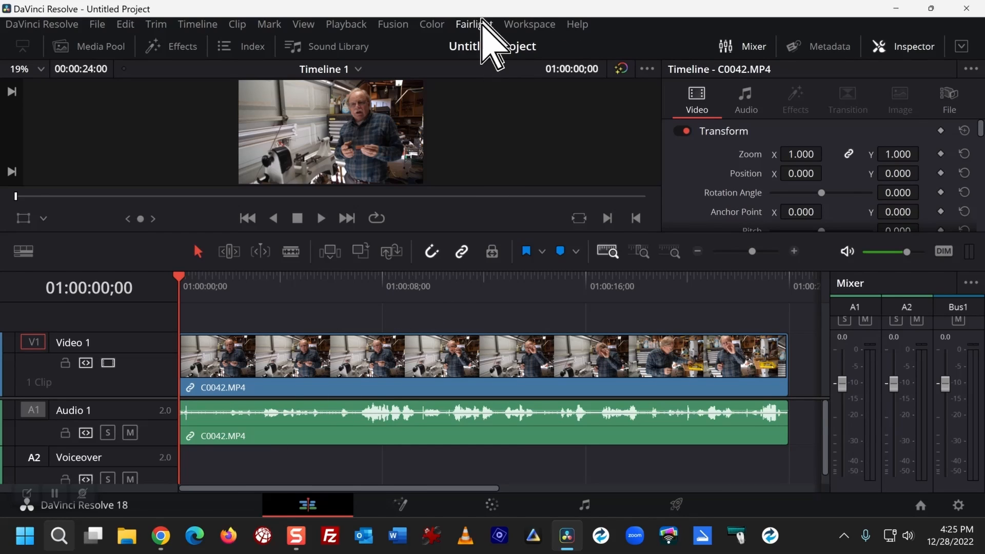
# Bring up Patch Input/Output with Destination set to Track Input
pyautogui.click(474, 25)
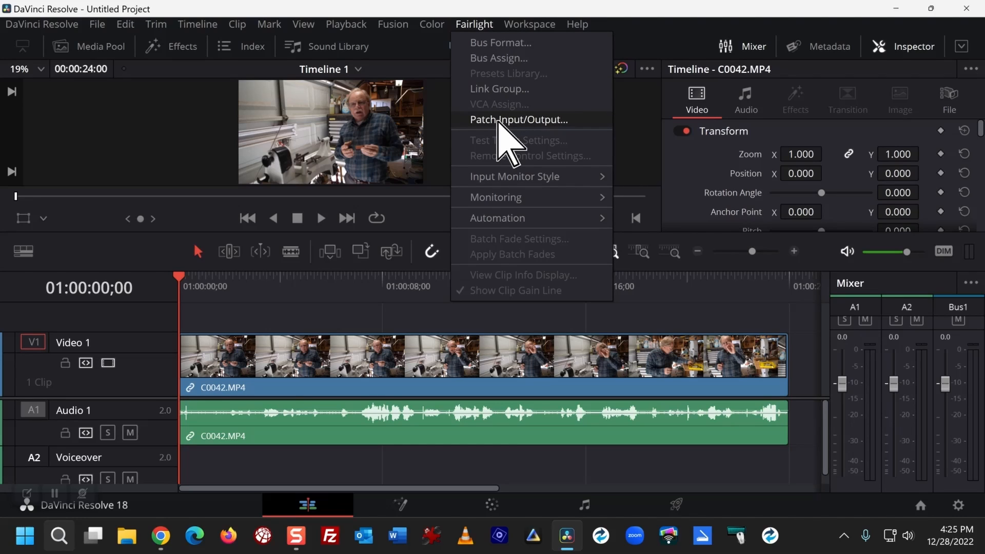
pyautogui.click(518, 119)
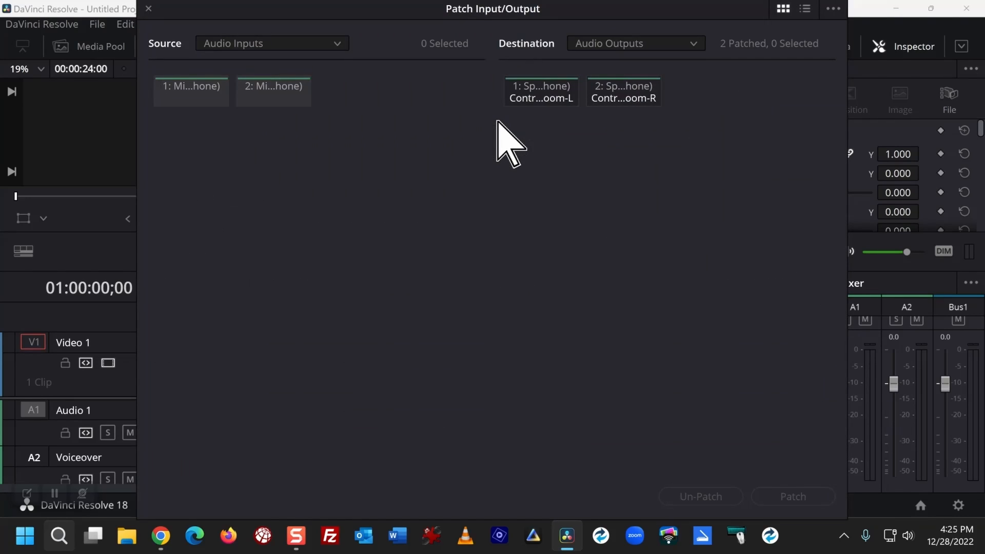
pyautogui.moveTo(191, 87)
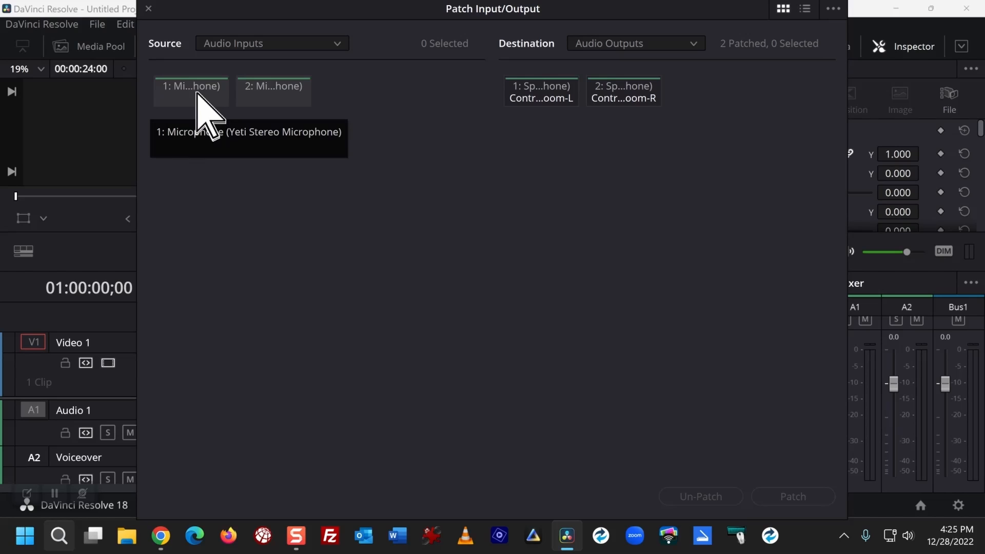
pyautogui.moveTo(185, 118)
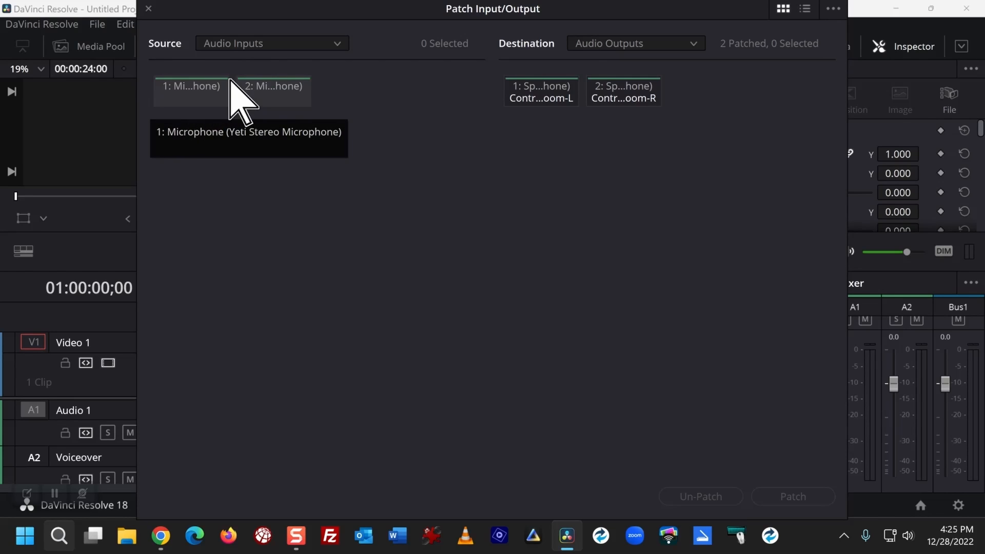
pyautogui.moveTo(205, 121)
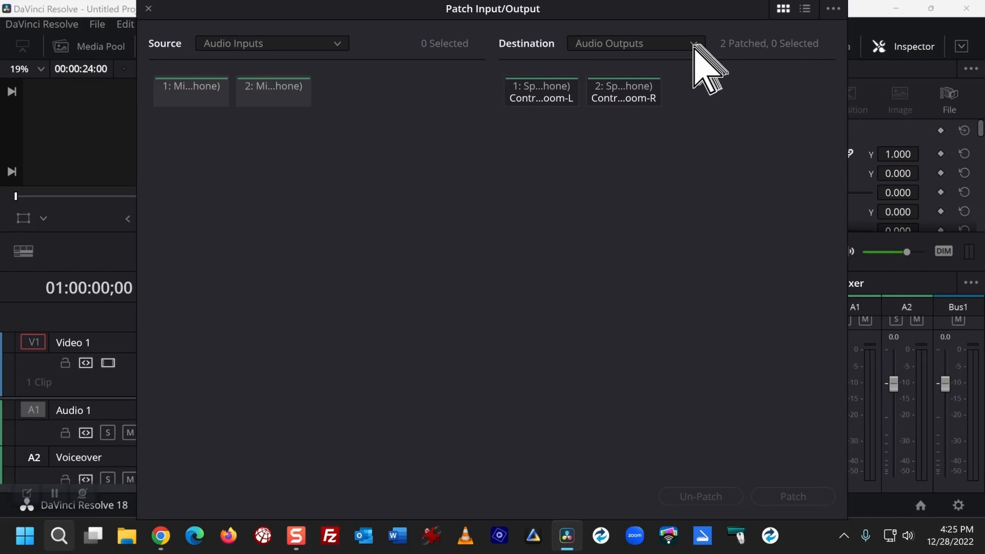
pyautogui.click(636, 43)
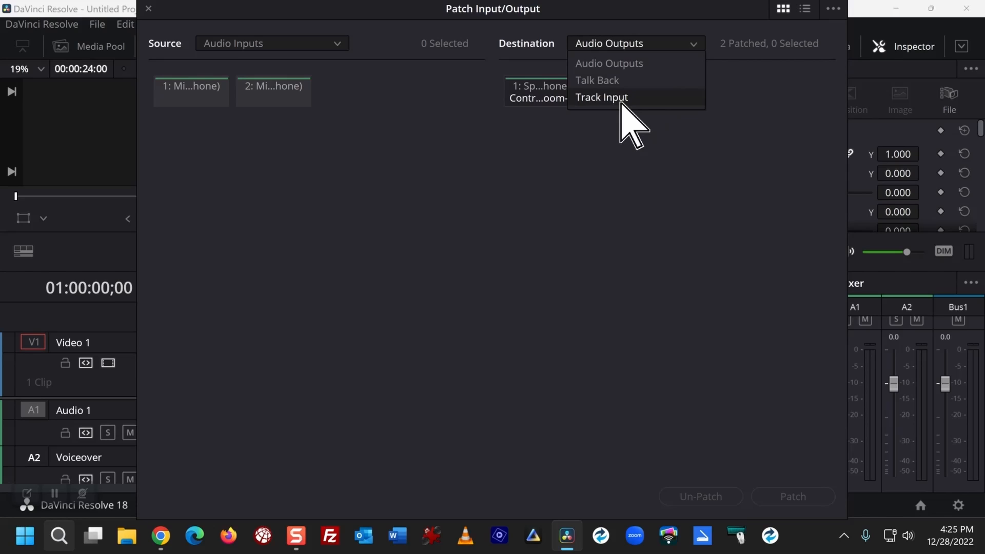
pyautogui.click(601, 96)
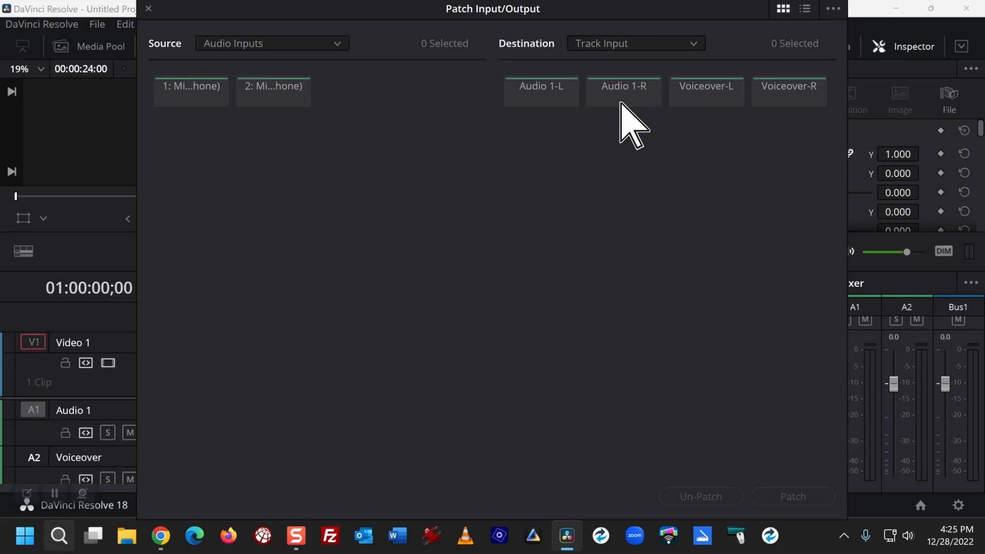
pyautogui.moveTo(769, 111)
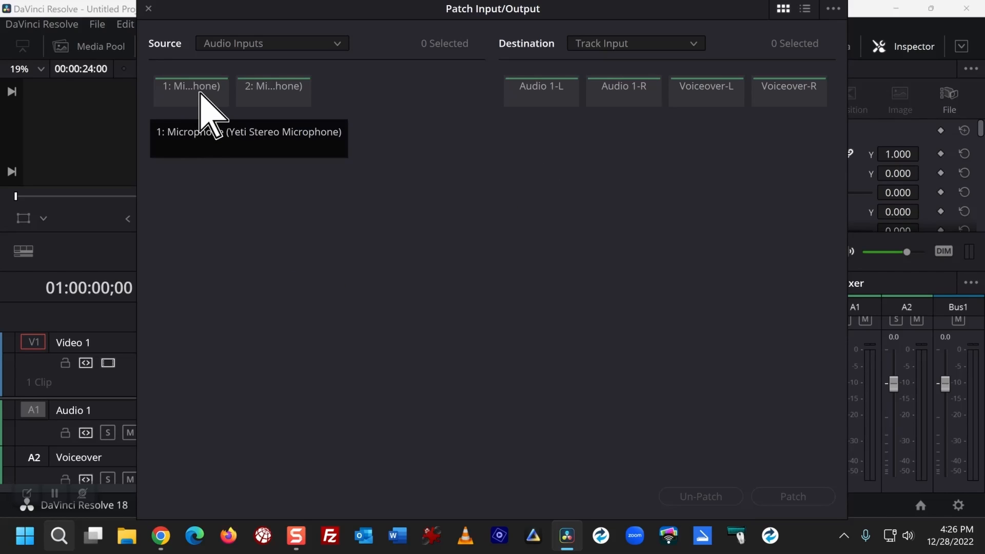
# Patch both microphone inputs to Voiceover-L/R and close the patching window
pyautogui.click(191, 86)
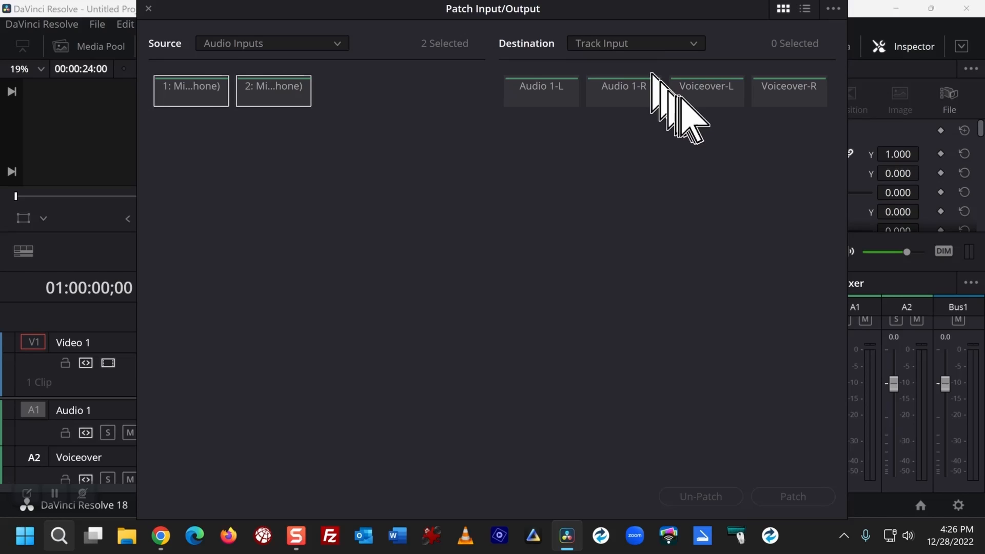
pyautogui.click(788, 91)
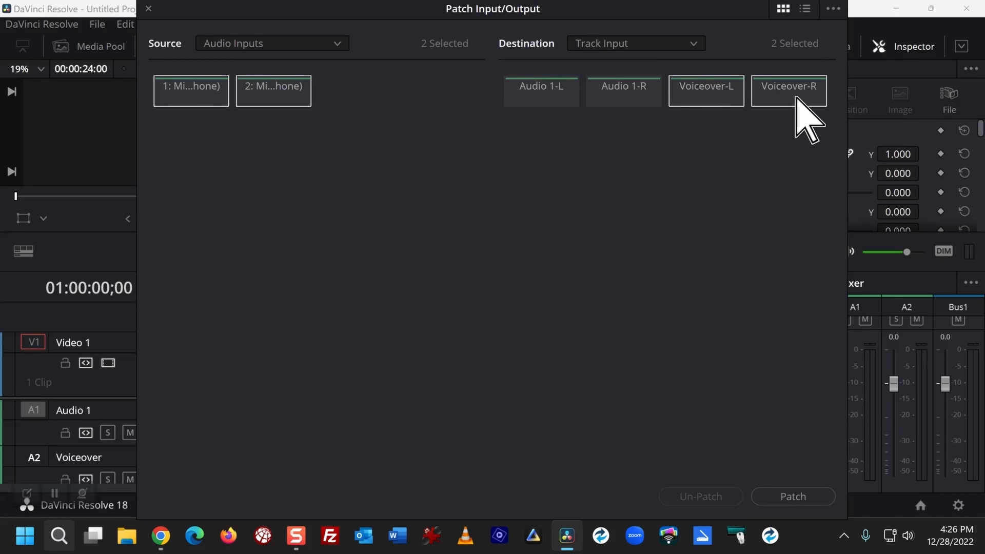
pyautogui.moveTo(816, 509)
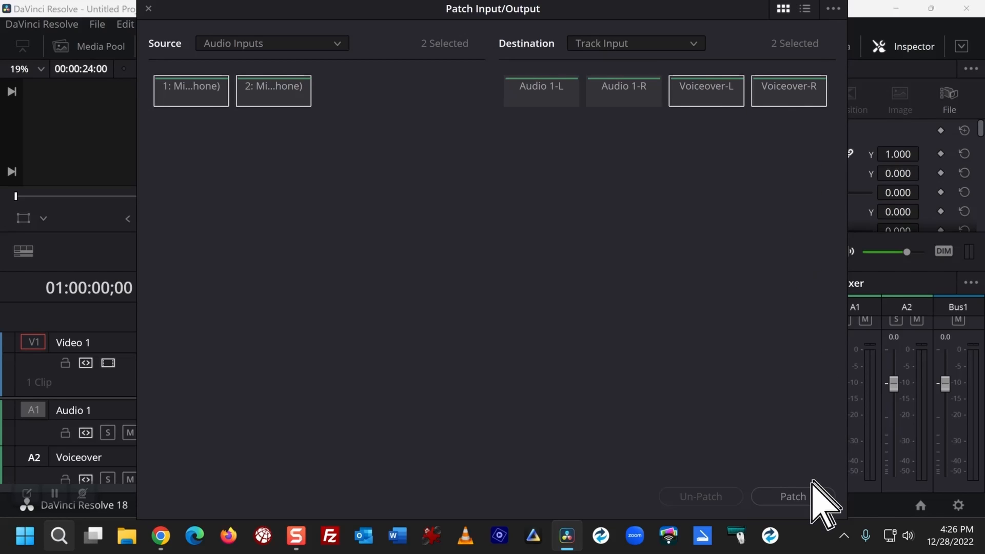
pyautogui.click(792, 497)
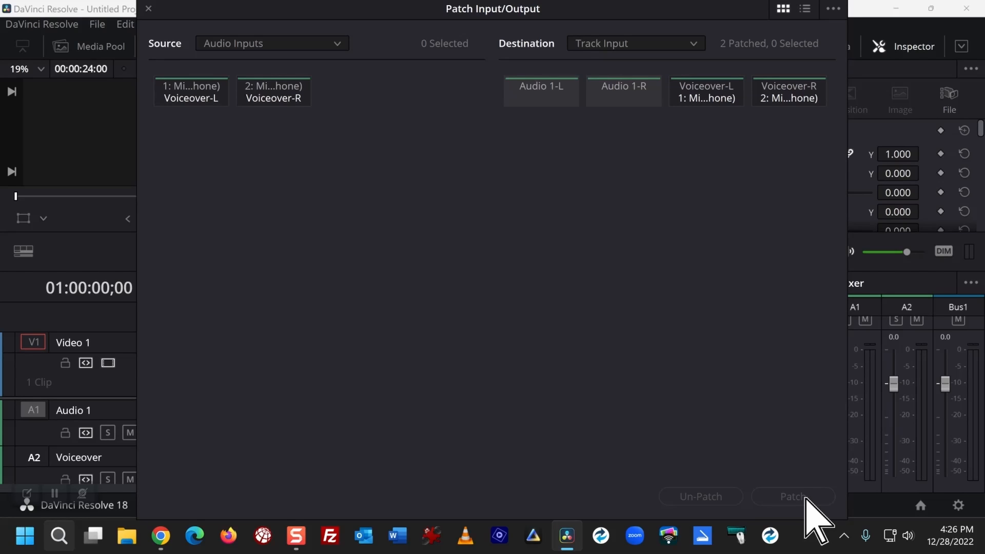
pyautogui.moveTo(432, 360)
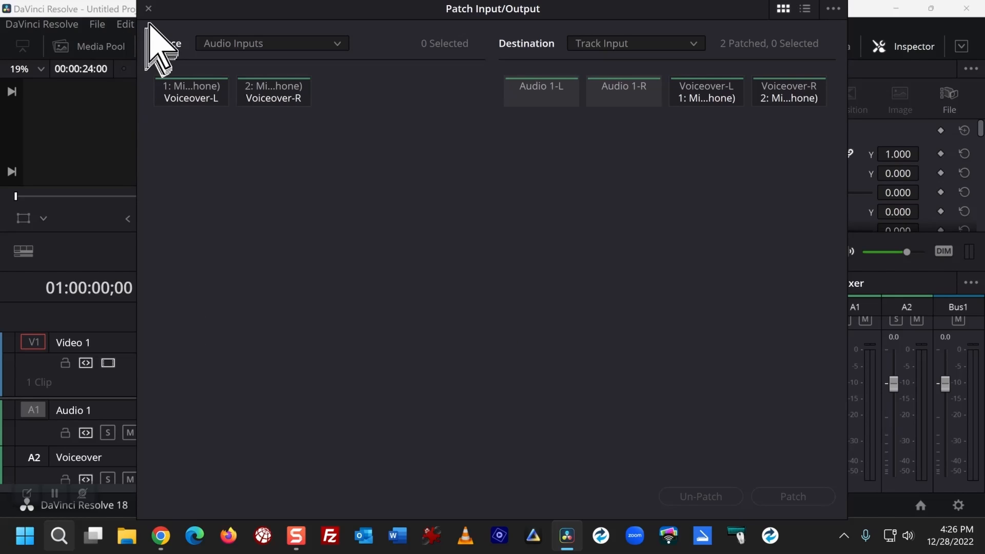
pyautogui.click(149, 10)
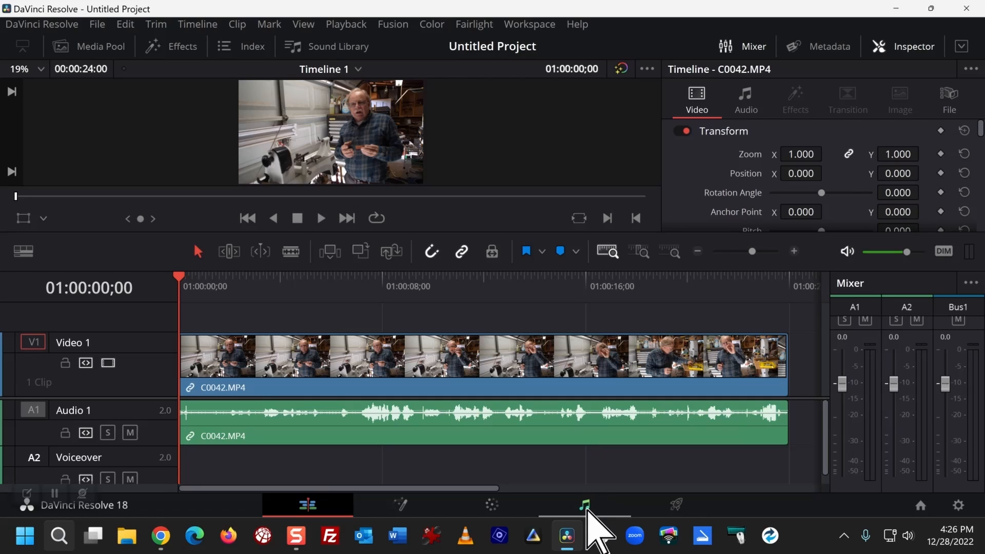
pyautogui.moveTo(581, 505)
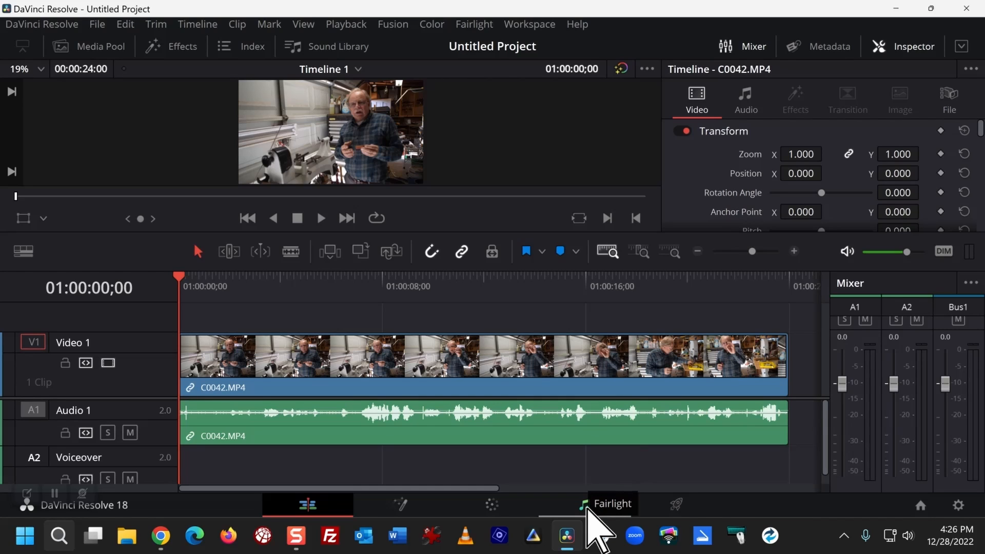
# Switch to the Fairlight page and arm the Voiceover track's R button for recording
pyautogui.click(580, 505)
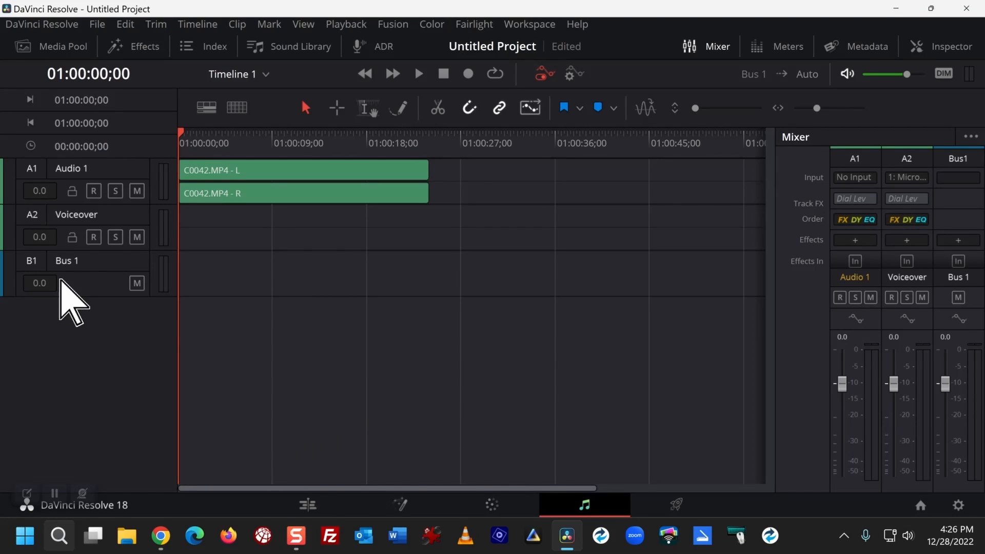
pyautogui.moveTo(95, 237)
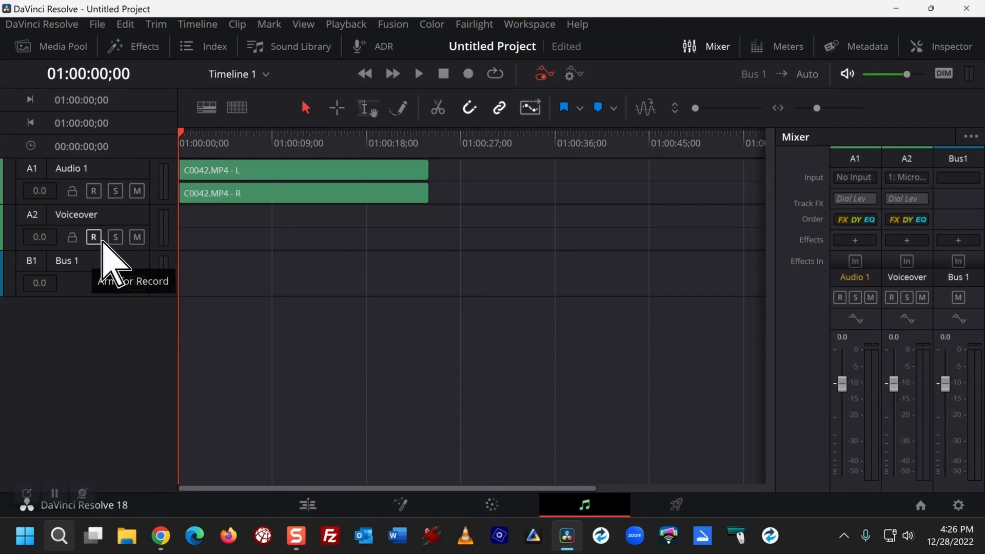
pyautogui.click(93, 237)
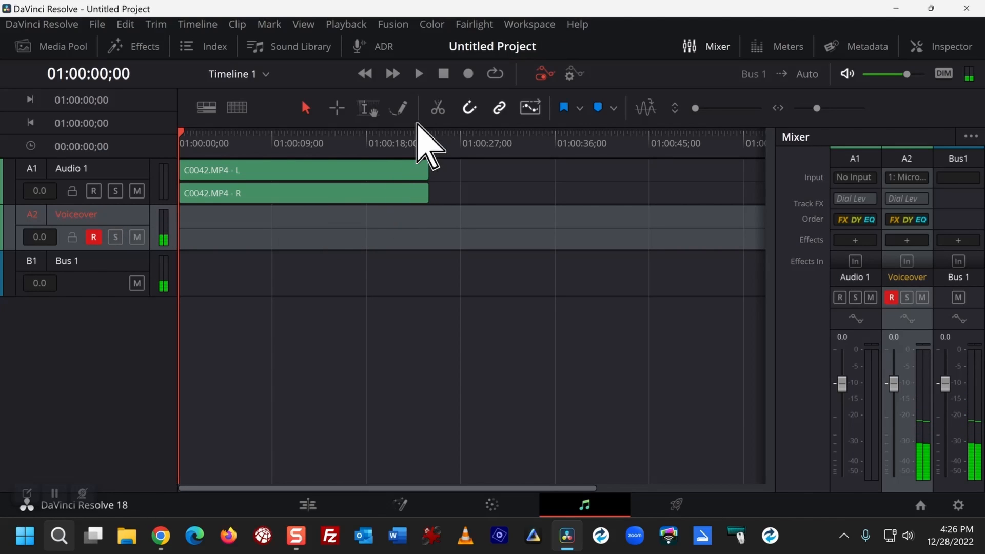
pyautogui.moveTo(467, 74)
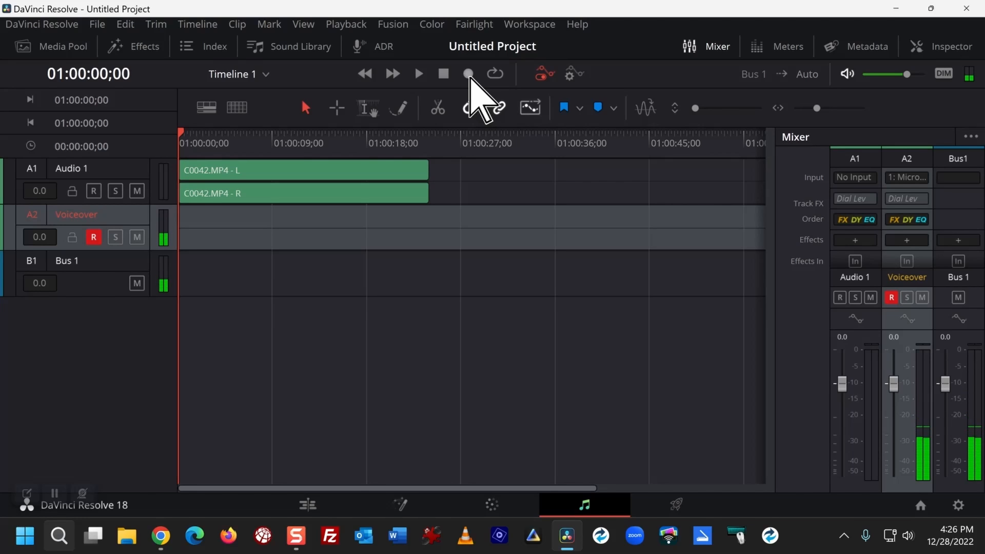
# Record about thirteen seconds of narration onto the Voiceover track from the timeline start
pyautogui.click(467, 73)
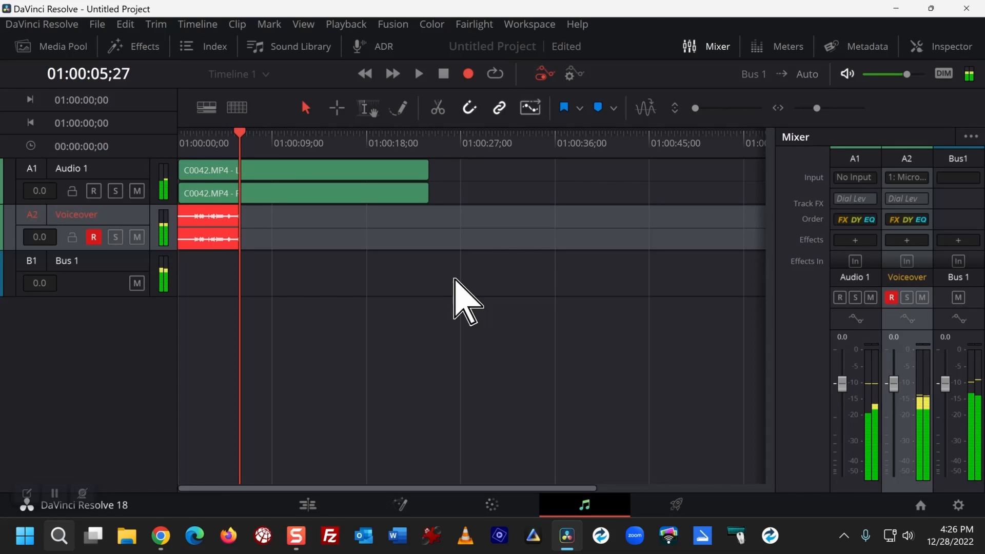
pyautogui.click(418, 74)
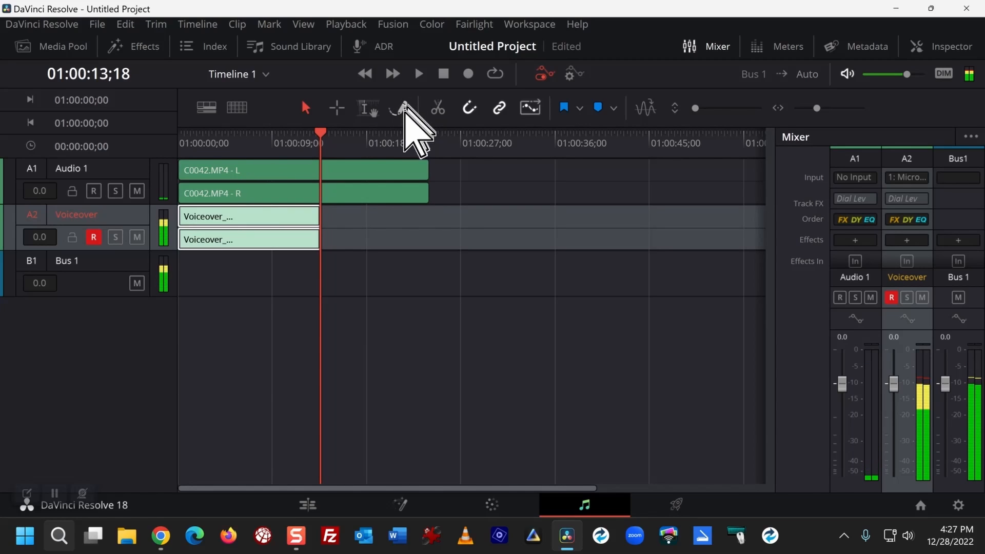
pyautogui.moveTo(336, 153)
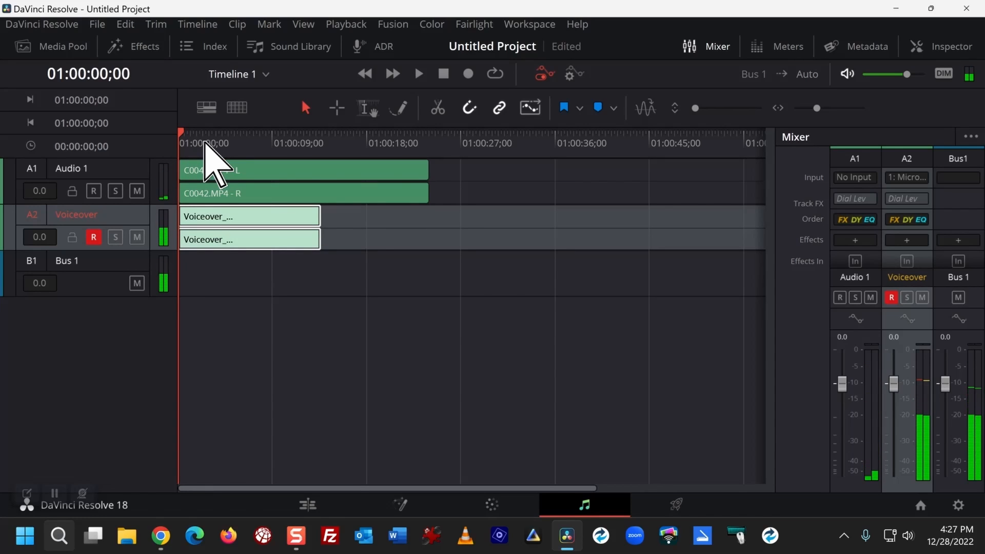
pyautogui.moveTo(478, 228)
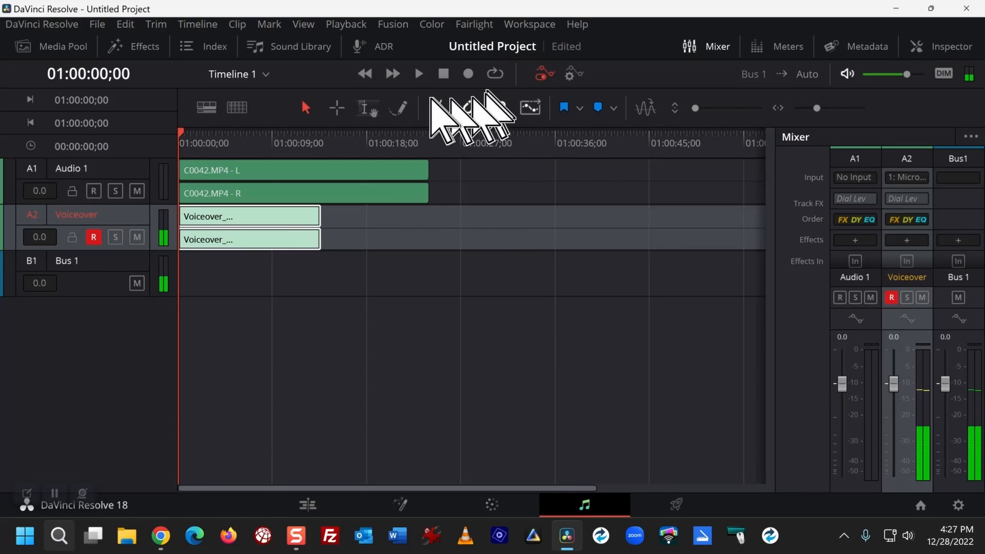
# Review the recorded voiceover, stop at its end, and return to the Edit page
pyautogui.click(419, 74)
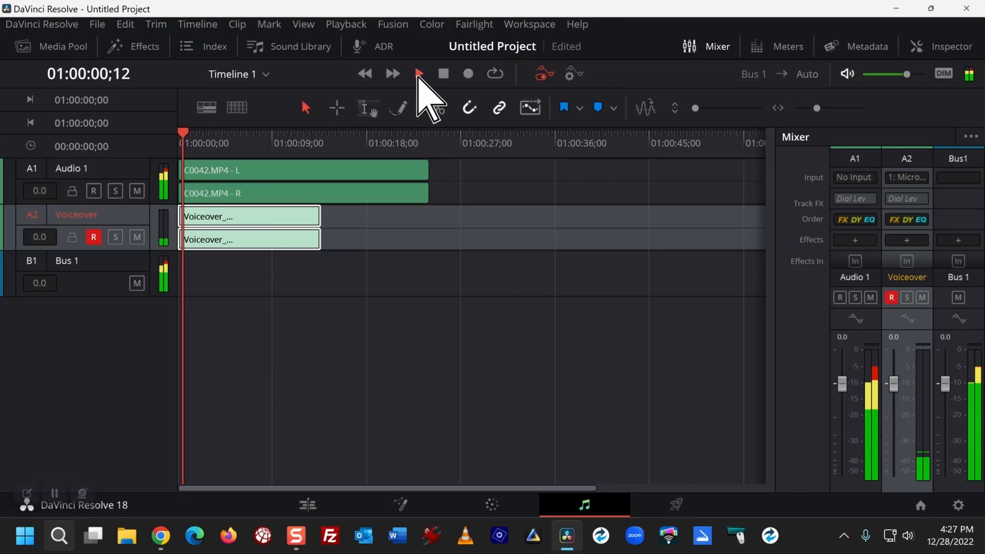
pyautogui.click(418, 73)
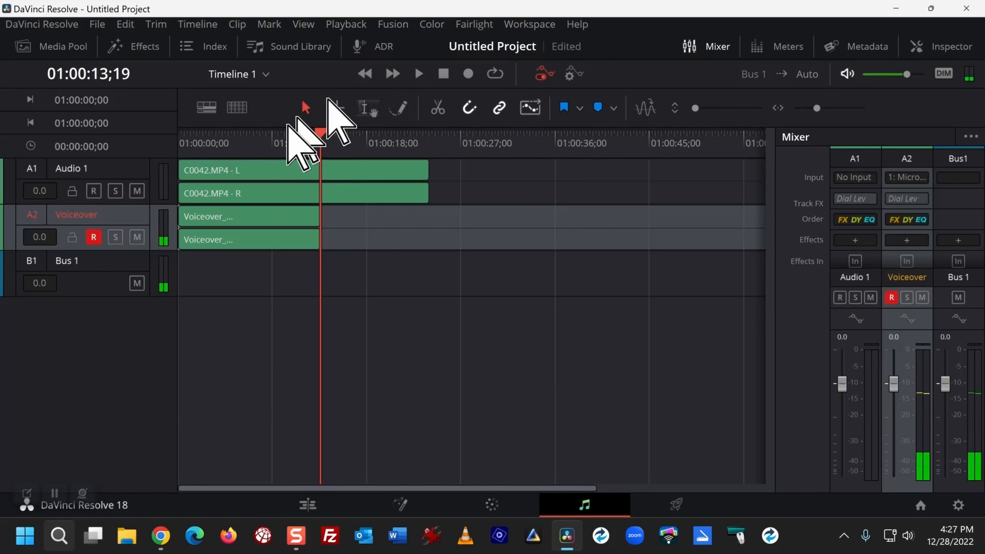
pyautogui.click(308, 505)
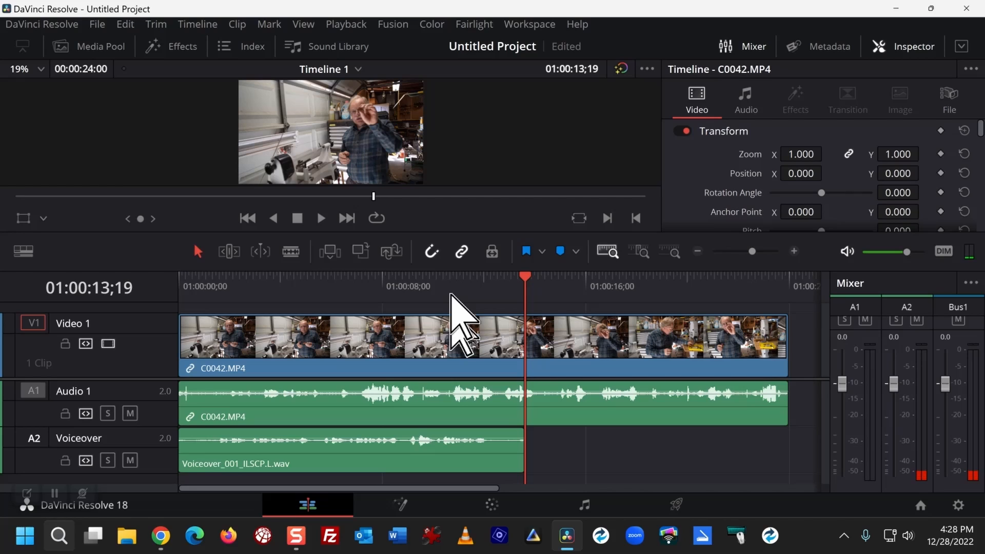
pyautogui.moveTo(289, 250)
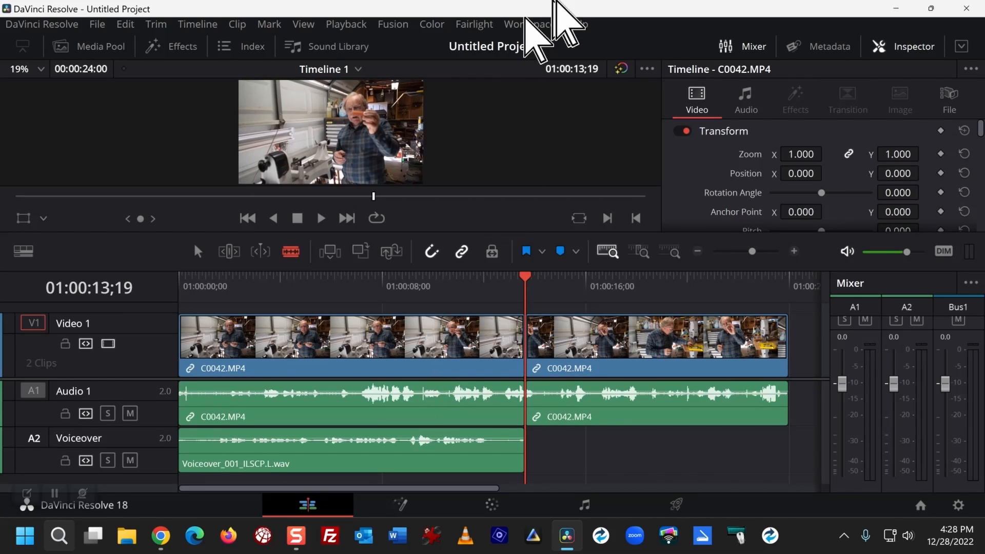
pyautogui.moveTo(252, 269)
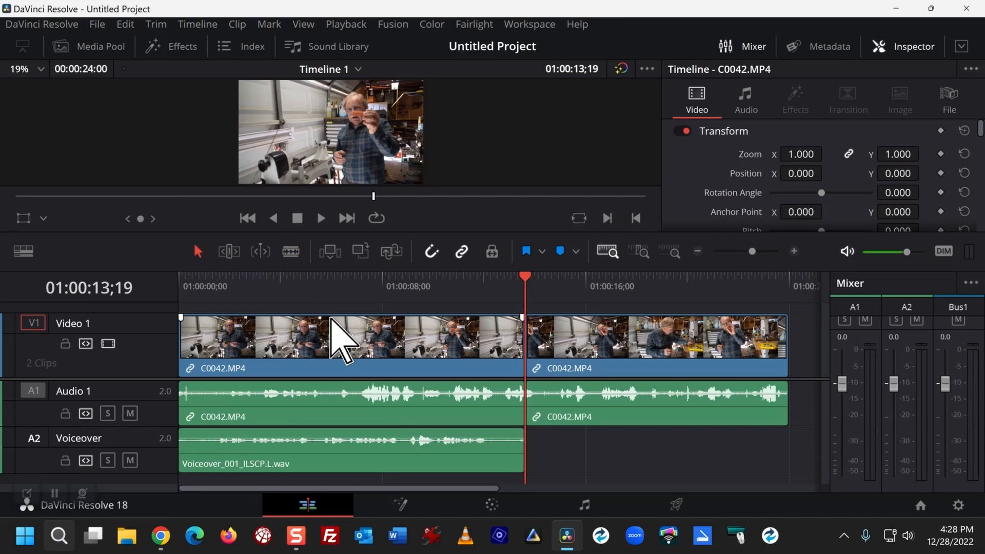
pyautogui.moveTo(394, 443)
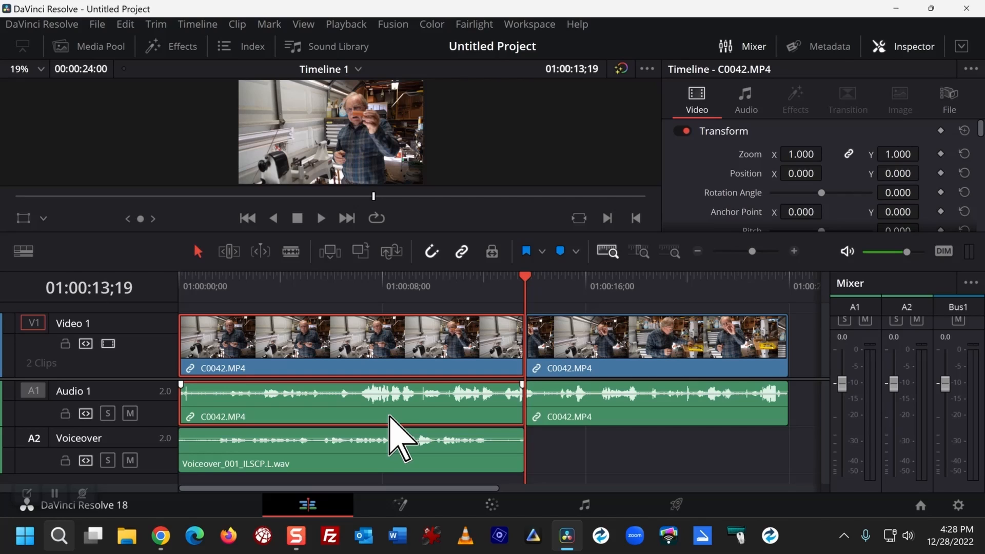
pyautogui.moveTo(443, 413)
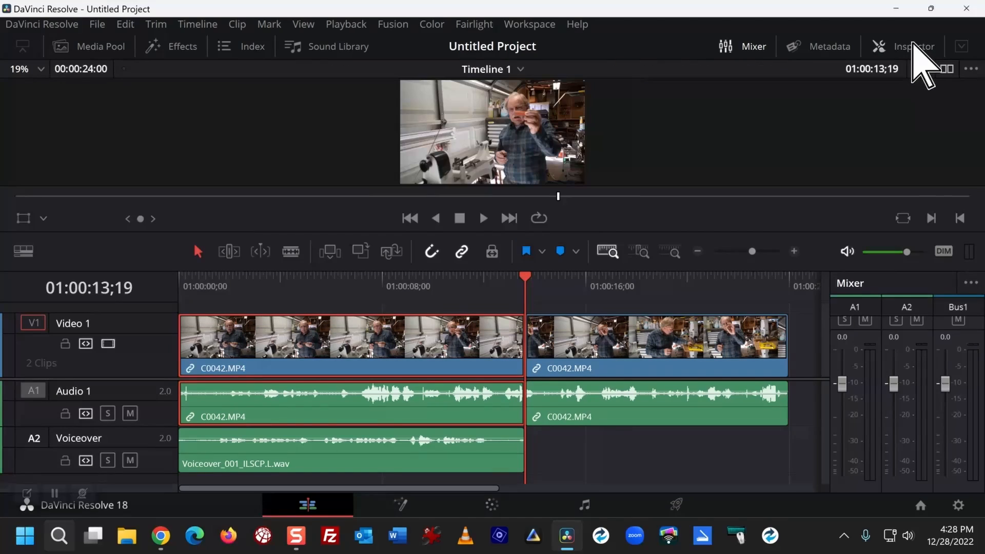
# Set the first original-audio part's Volume to about -21.60 dB in the Inspector's Audio settings
pyautogui.click(910, 47)
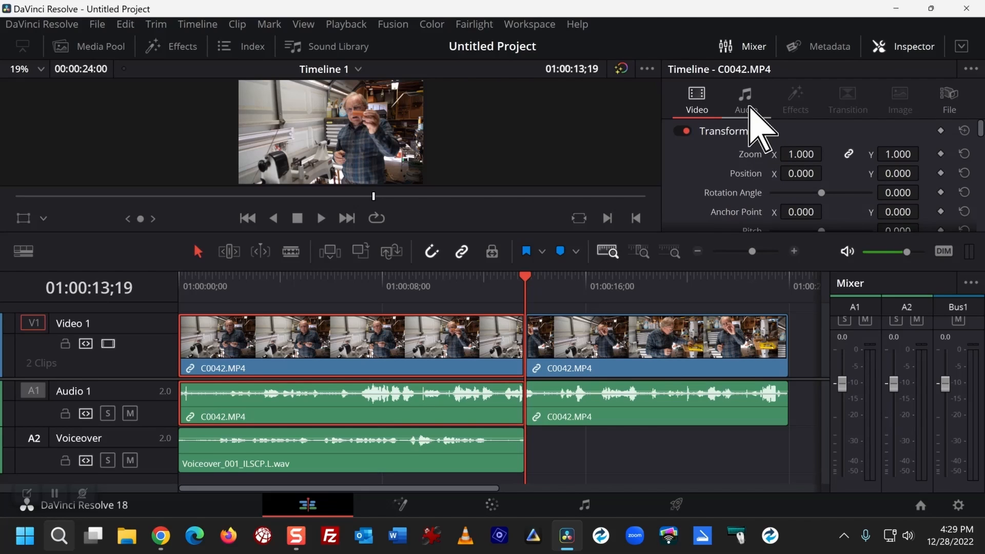
pyautogui.click(745, 97)
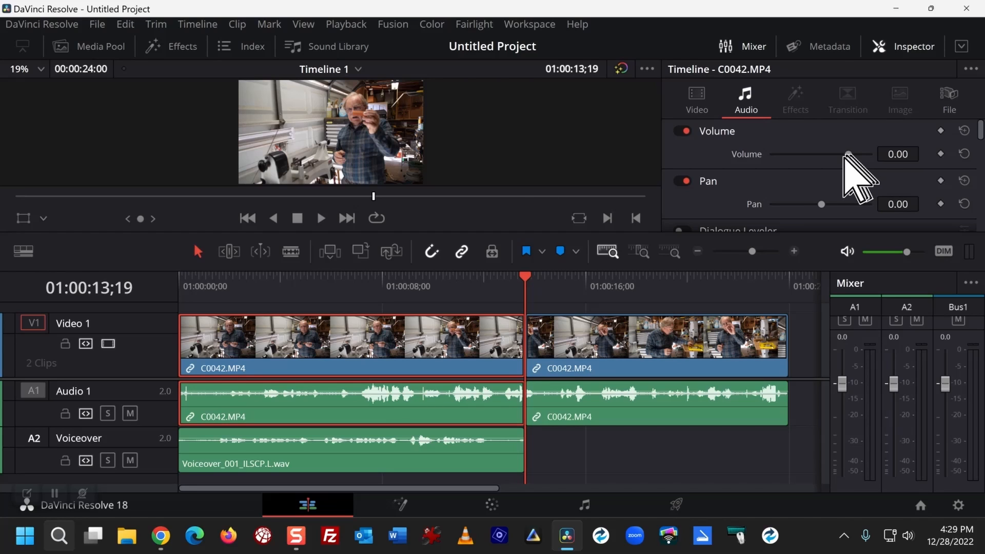
pyautogui.moveTo(847, 154); pyautogui.dragTo(813, 154)
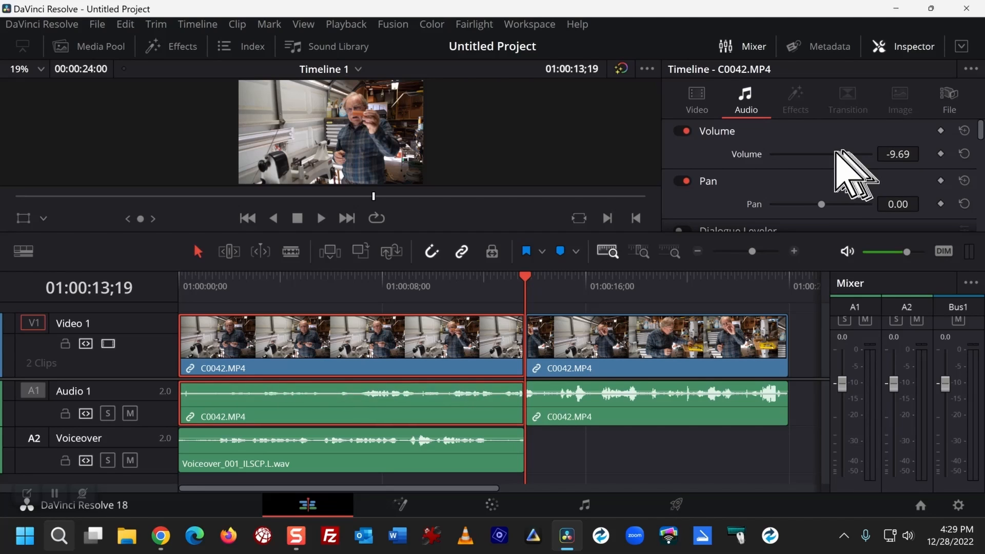
pyautogui.moveTo(854, 154); pyautogui.dragTo(831, 154)
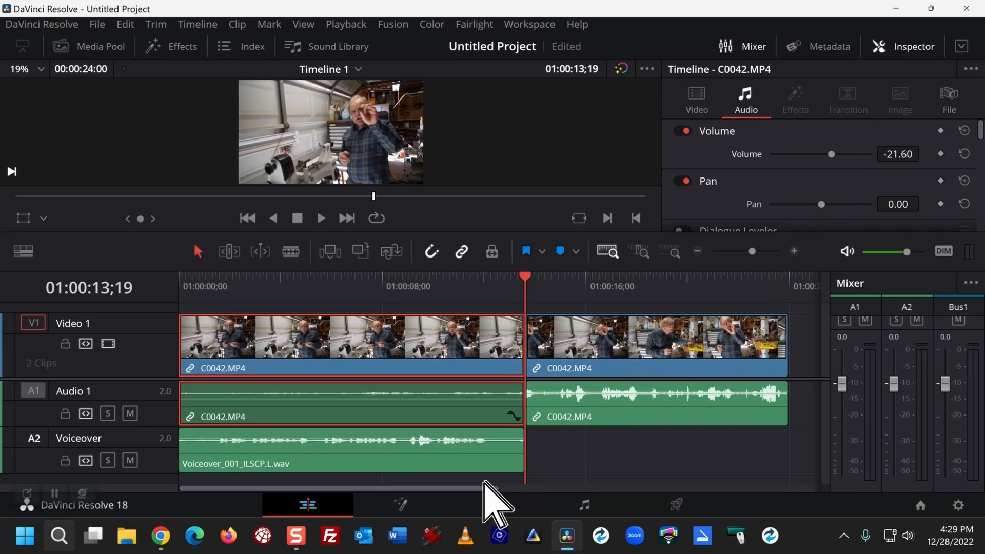
pyautogui.click(381, 458)
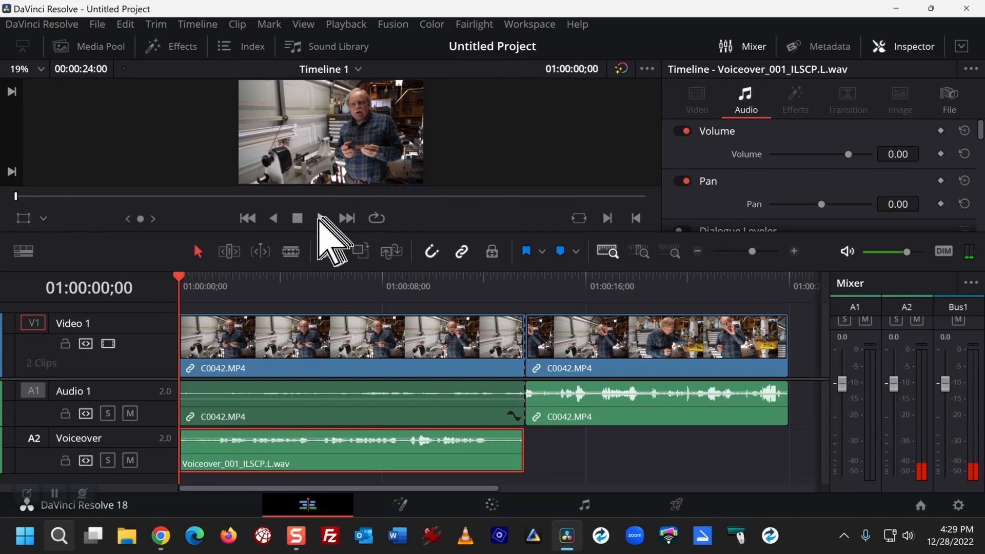
pyautogui.click(320, 217)
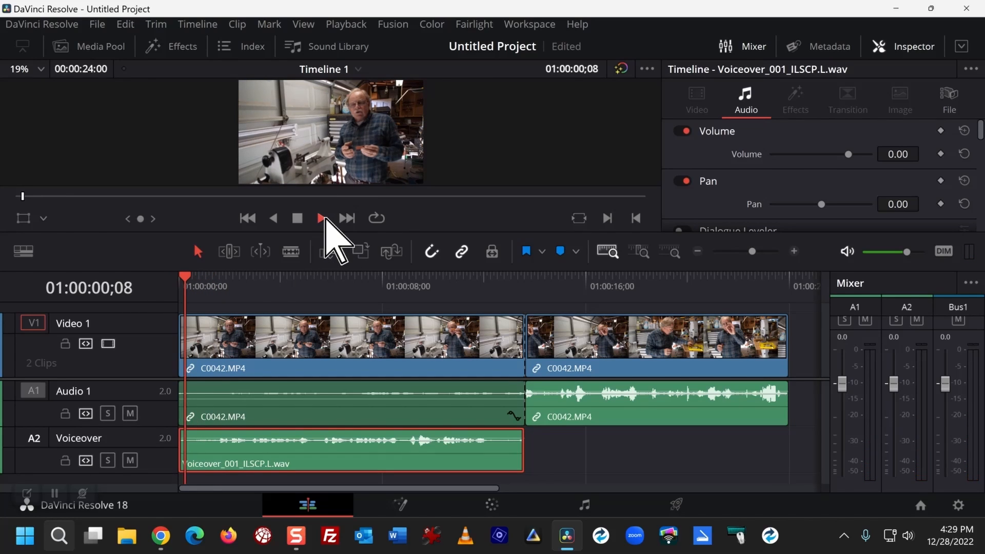
pyautogui.click(321, 217)
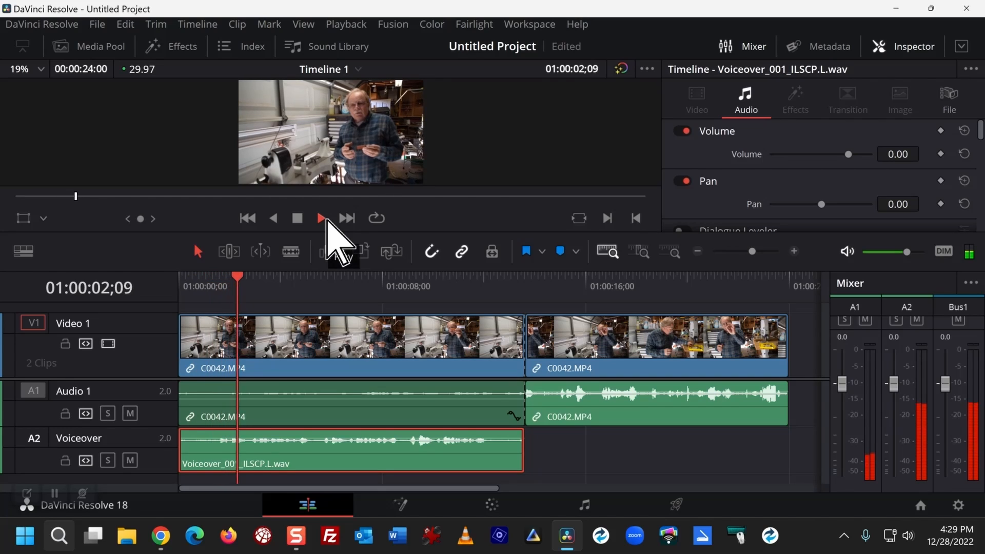
pyautogui.click(320, 218)
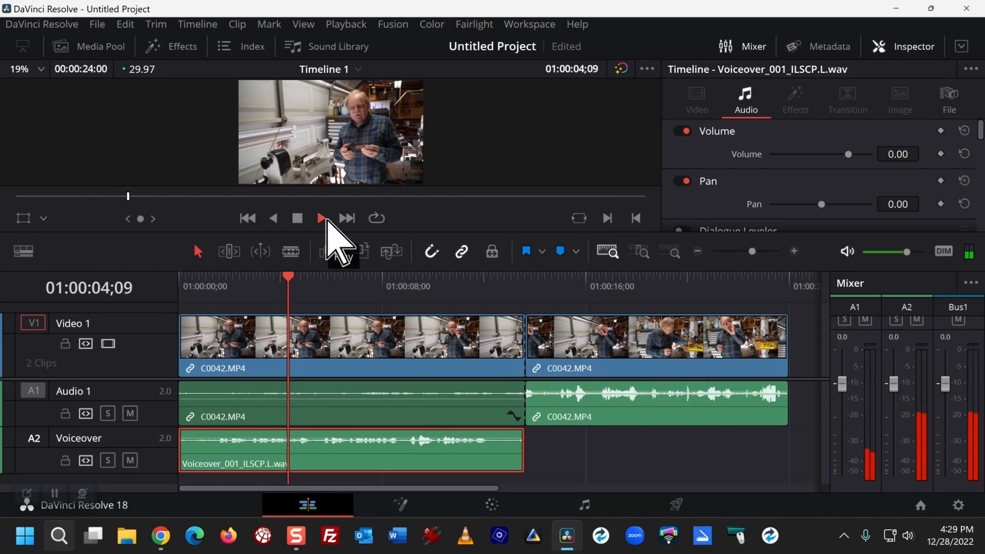
pyautogui.click(320, 219)
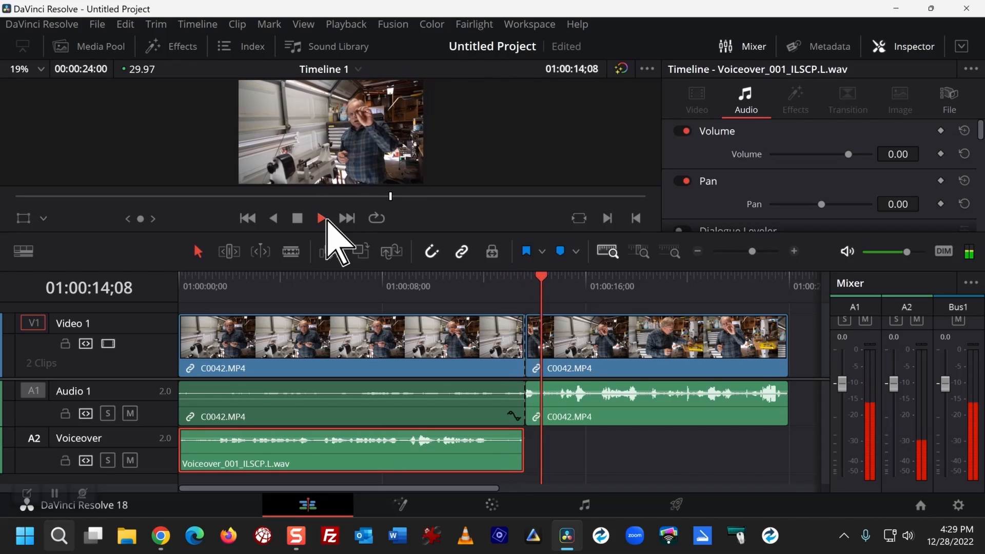
pyautogui.click(321, 217)
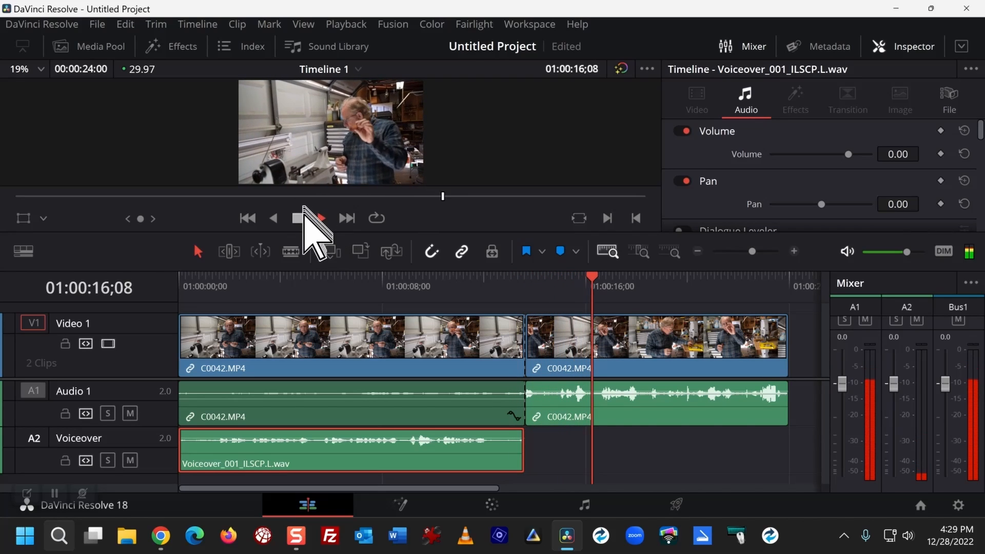